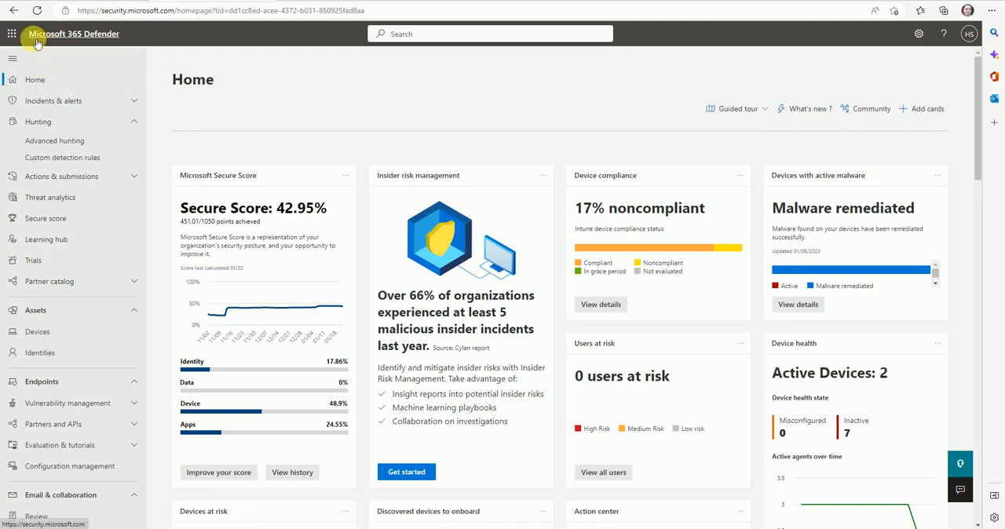
mouse_move(132, 50)
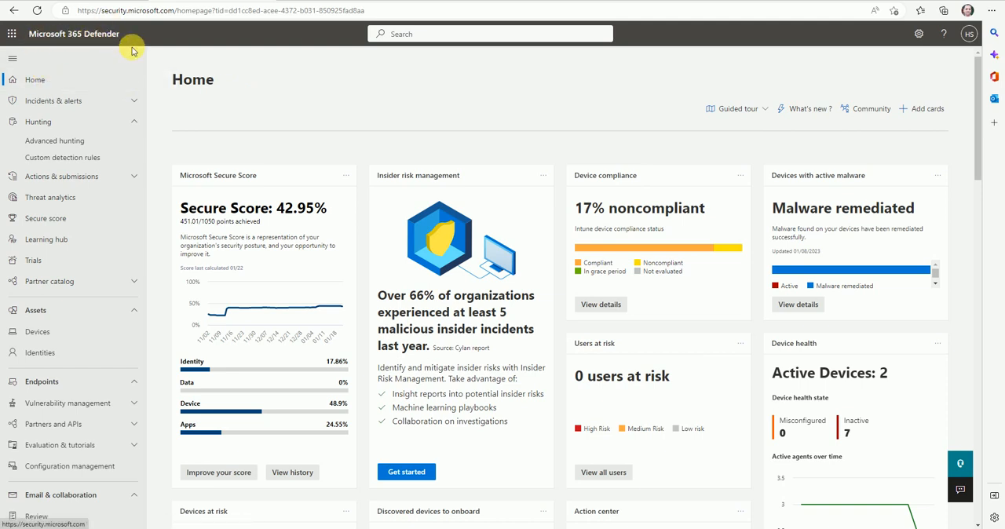
mouse_move(194, 94)
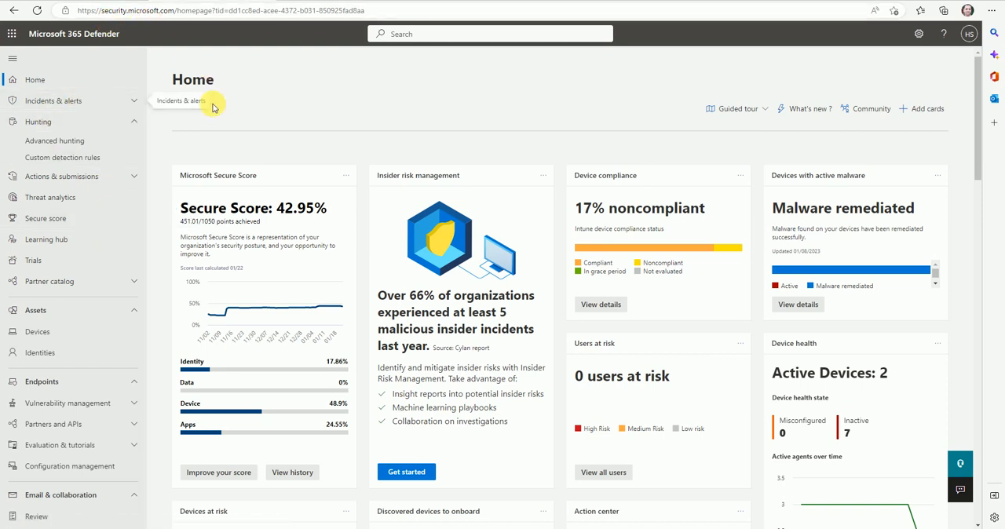
Go to Hunting > Custom detection rules, showing the existing rule 'testing'
click(62, 157)
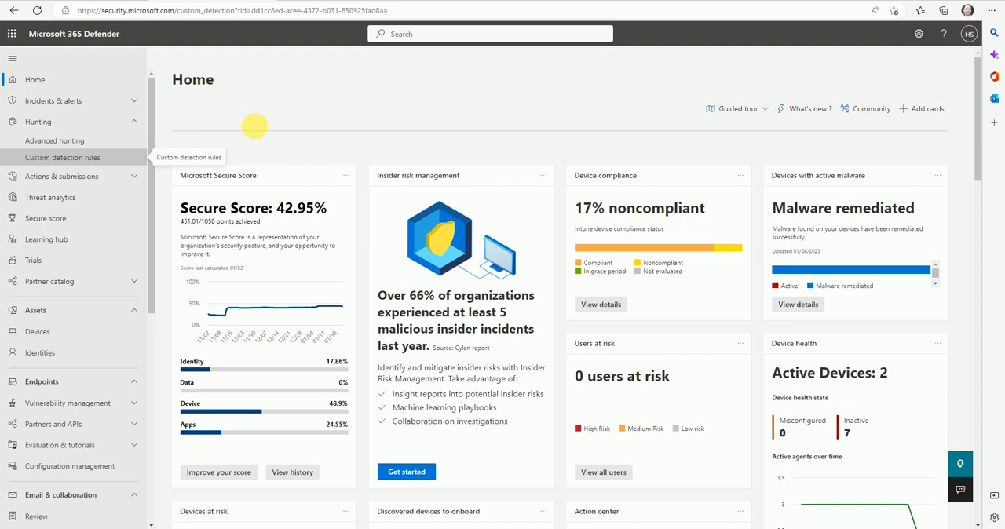
click(62, 157)
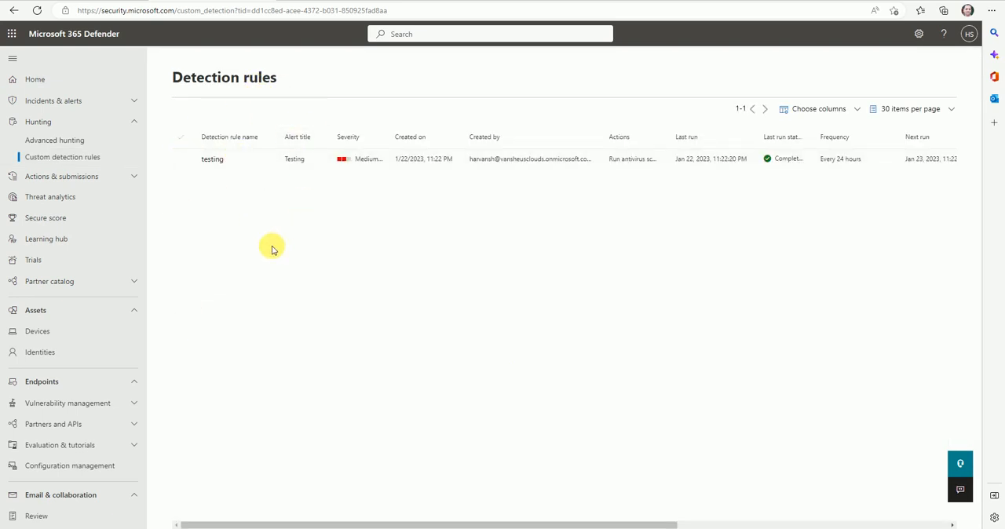
mouse_move(816, 173)
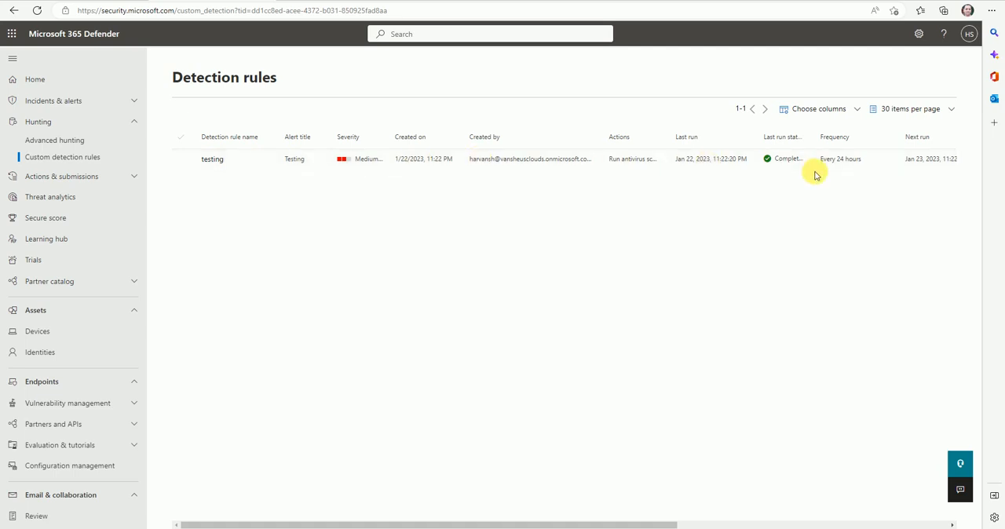
mouse_move(232, 64)
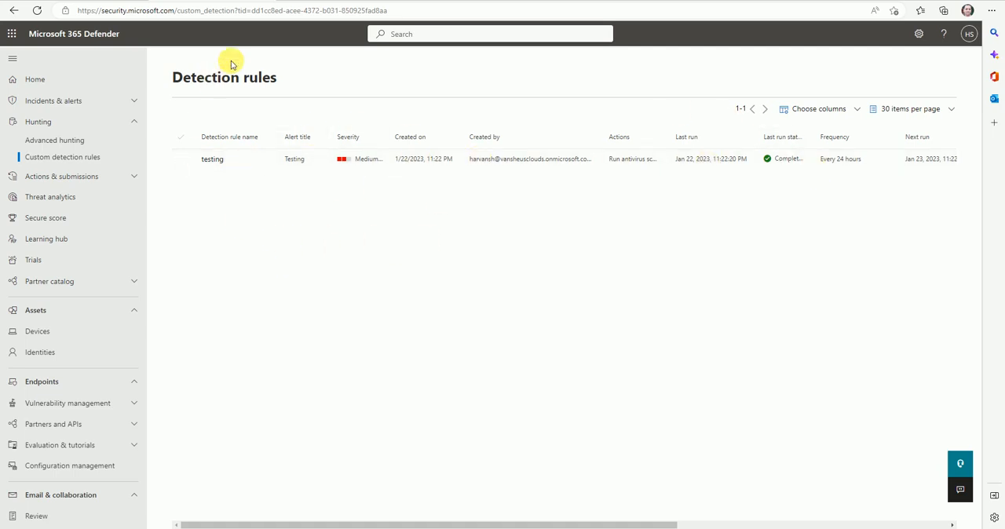
mouse_move(282, 236)
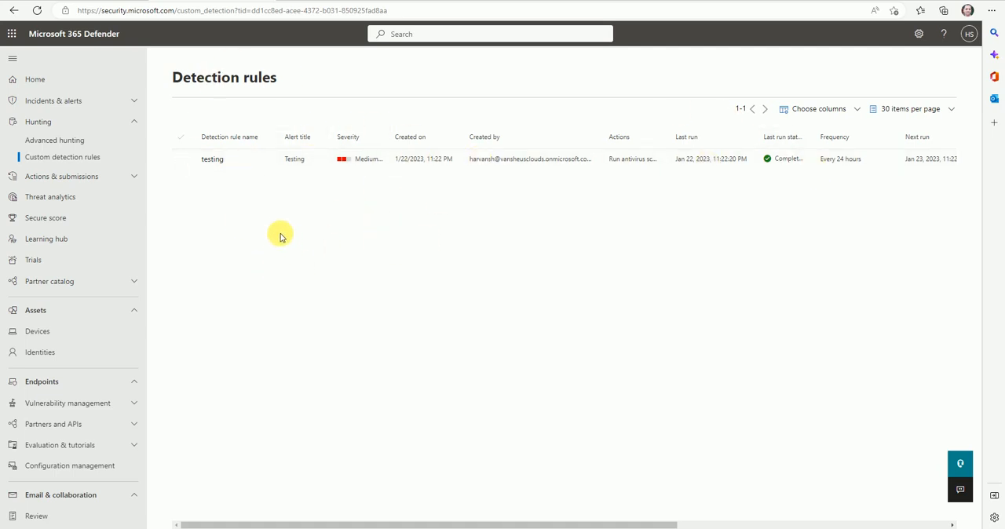
Open Advanced hunting and run the AntivirusDetection query, which returns one device with count 3
click(54, 140)
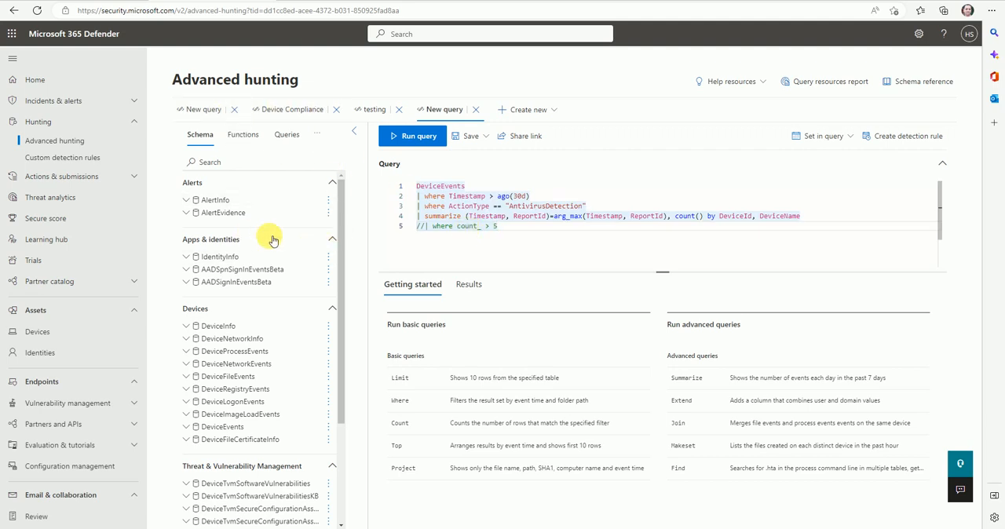
mouse_move(102, 170)
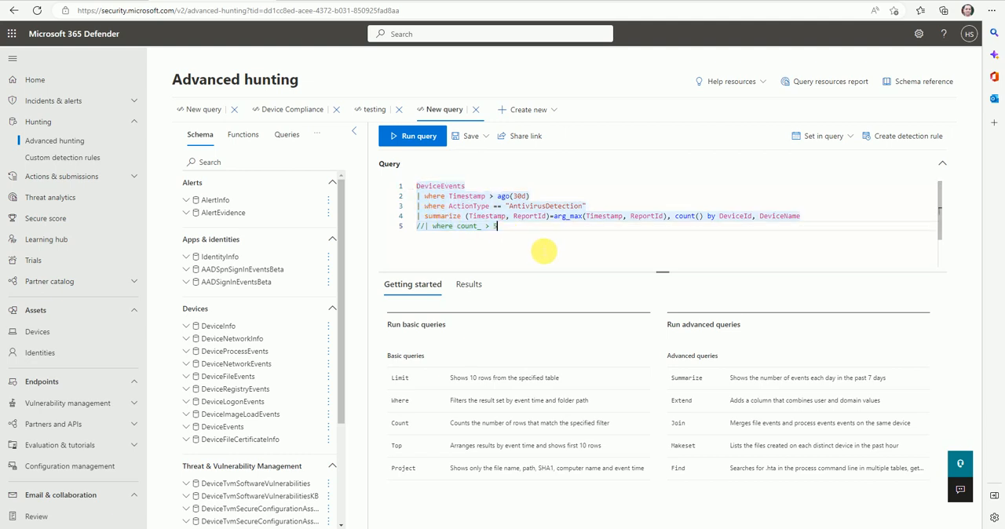
click(412, 135)
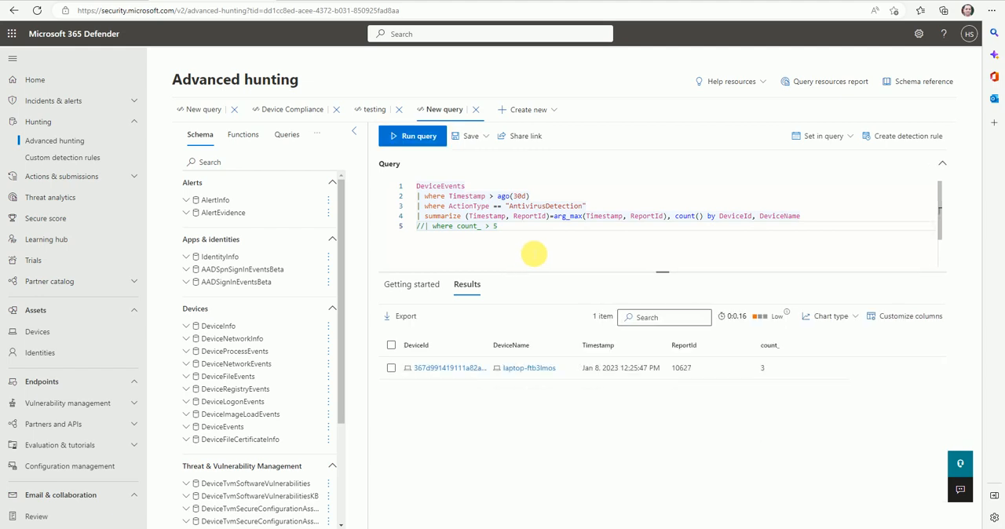
mouse_move(514, 235)
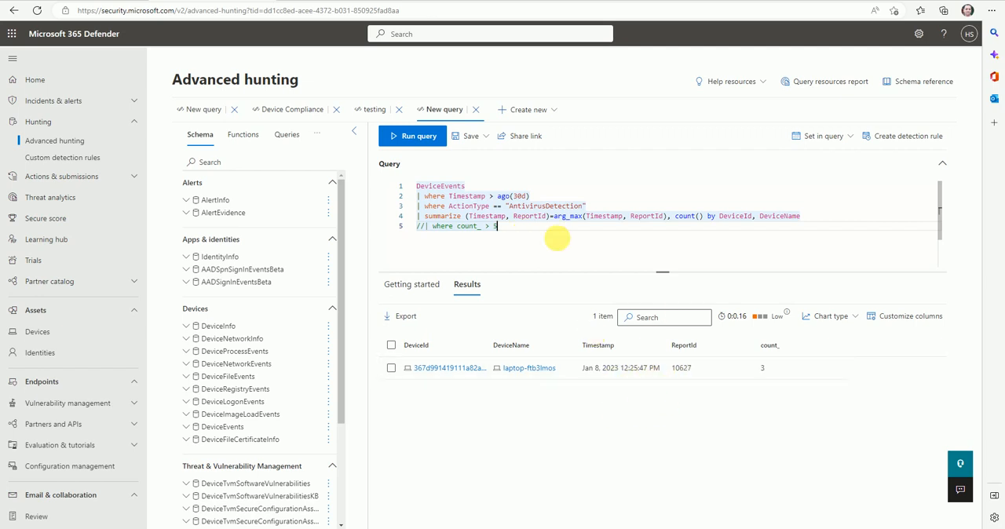
mouse_move(518, 237)
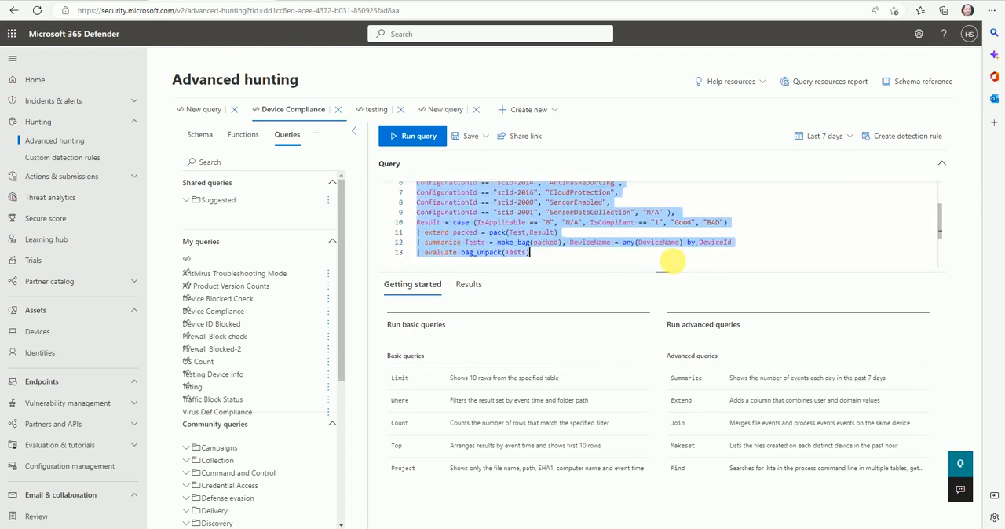
Run Device Compliance, attempt a detection rule, and dismiss the missing Timestamp/ReportId error
click(413, 136)
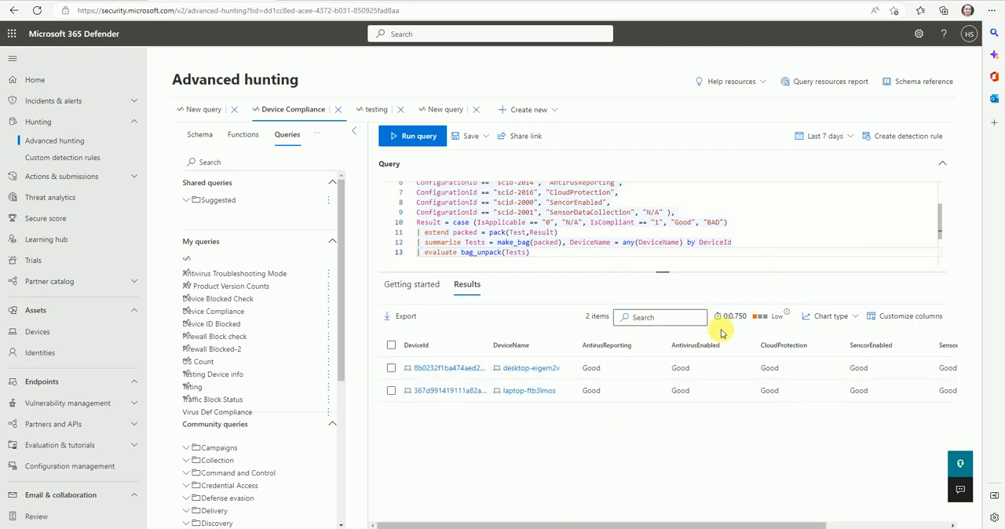
mouse_move(901, 136)
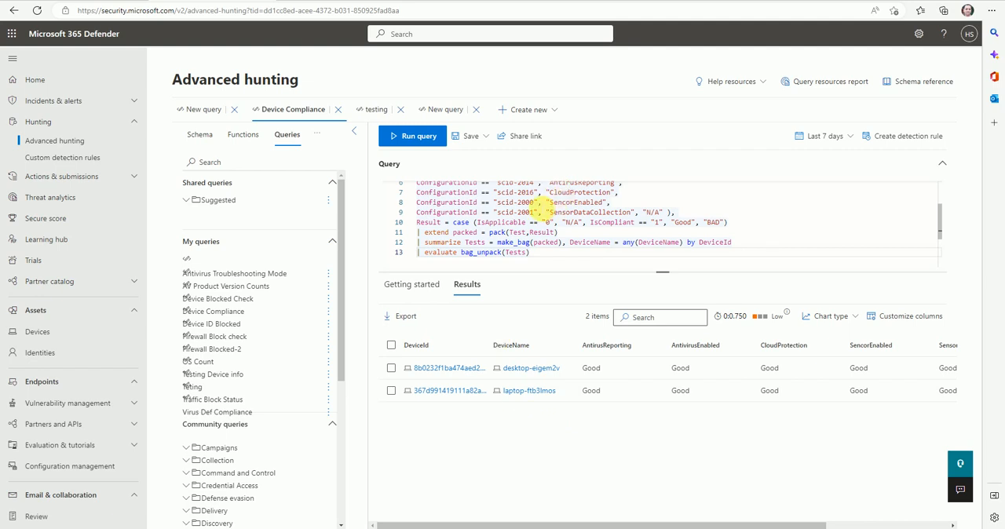
click(901, 135)
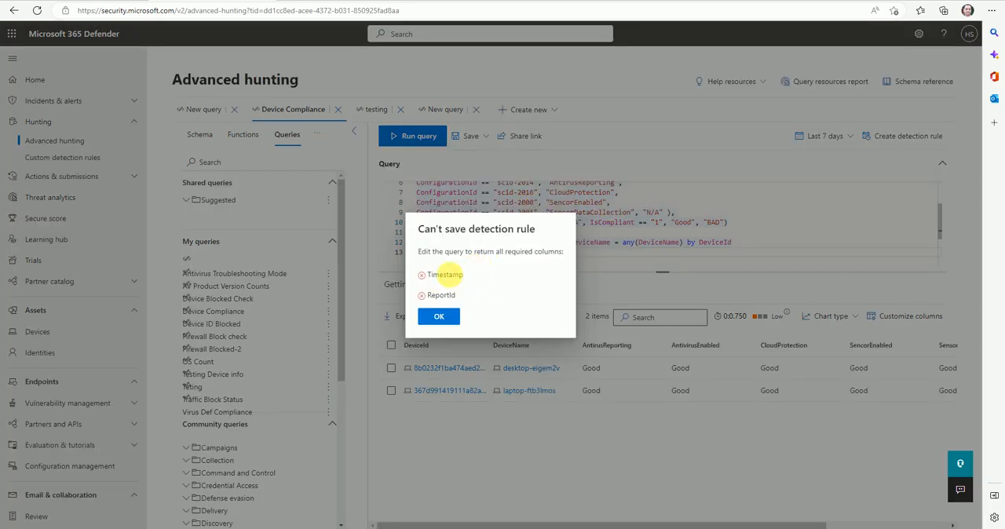
double_click(440, 295)
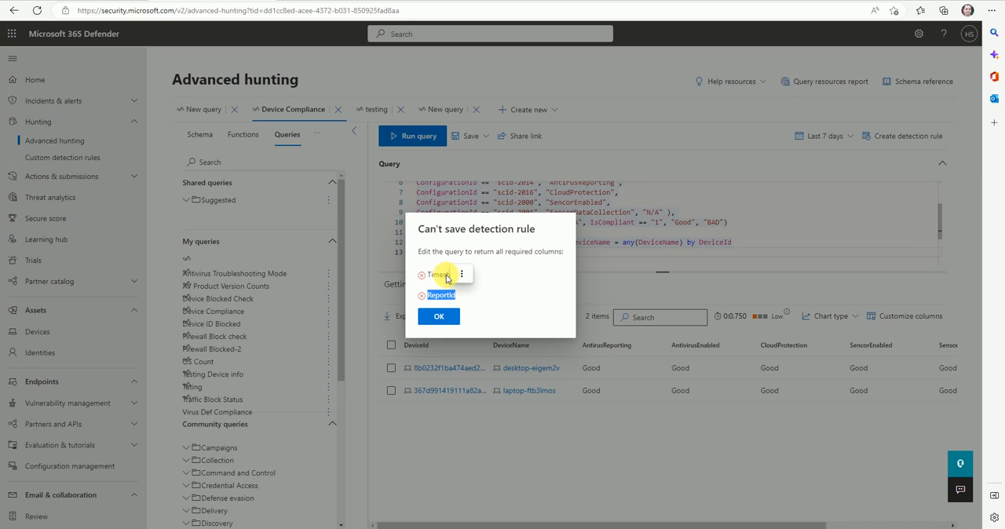
click(438, 315)
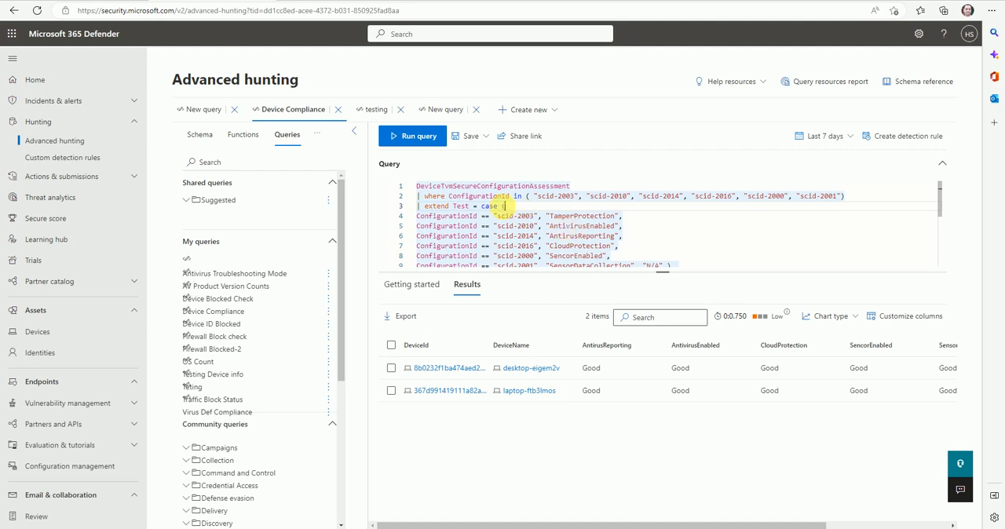
mouse_move(445, 109)
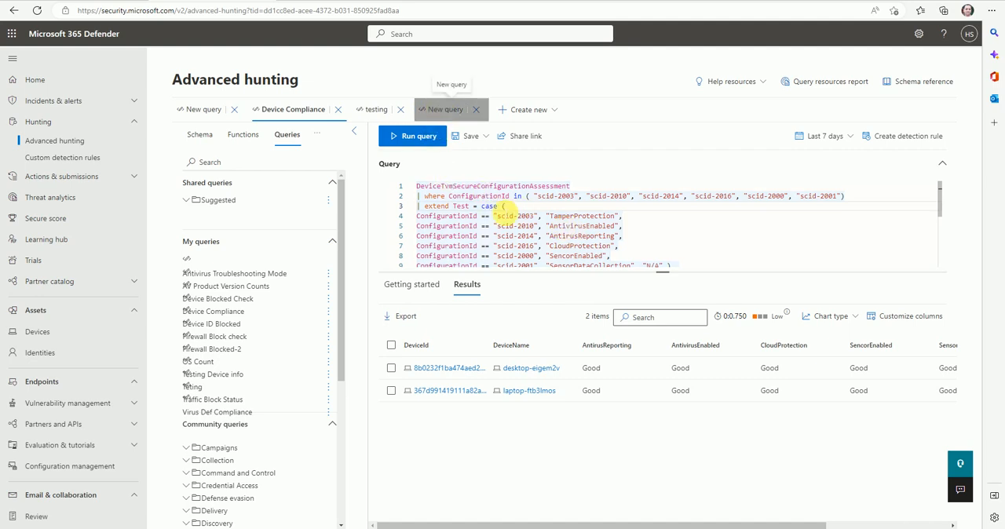
Filter the antivirus query with 'where count_ > 2' and rerun it
click(441, 109)
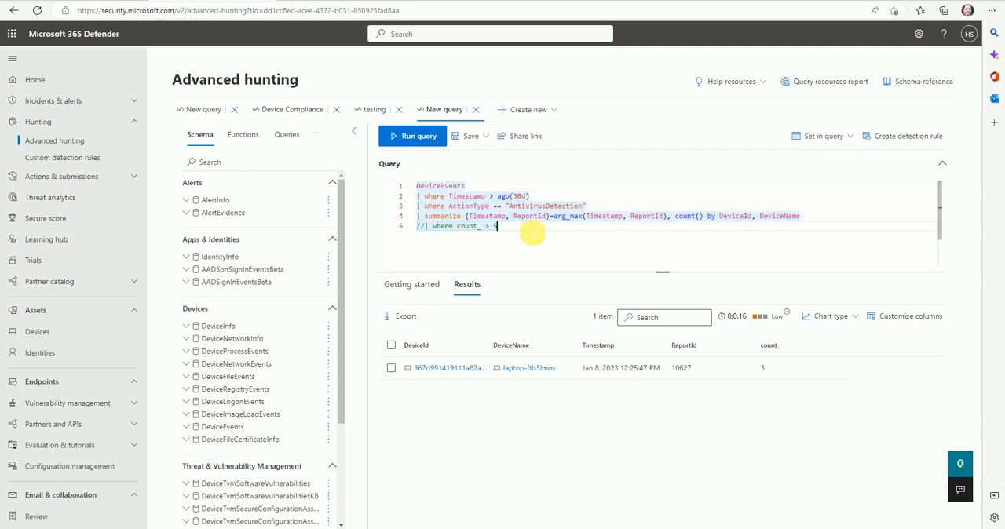
mouse_move(521, 249)
text(3)
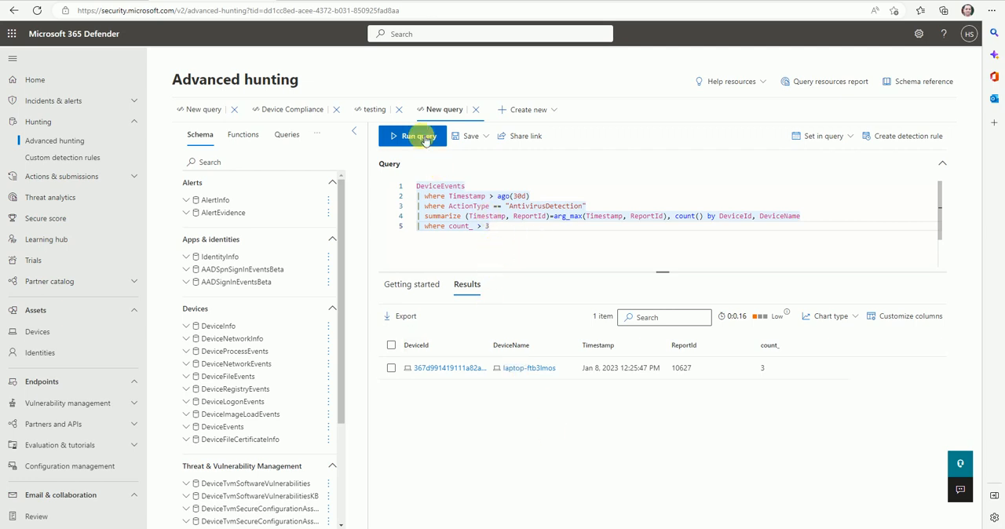
click(412, 135)
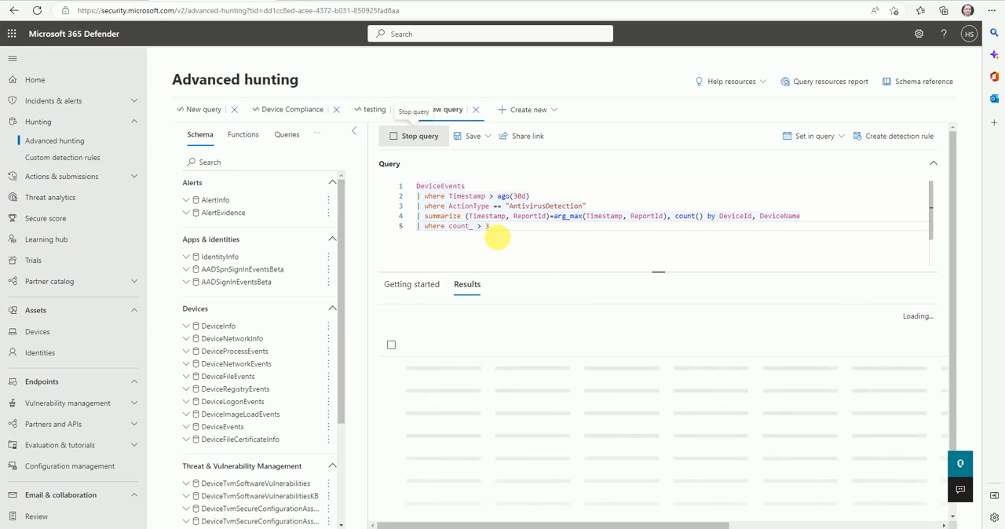
click(822, 136)
text(2)
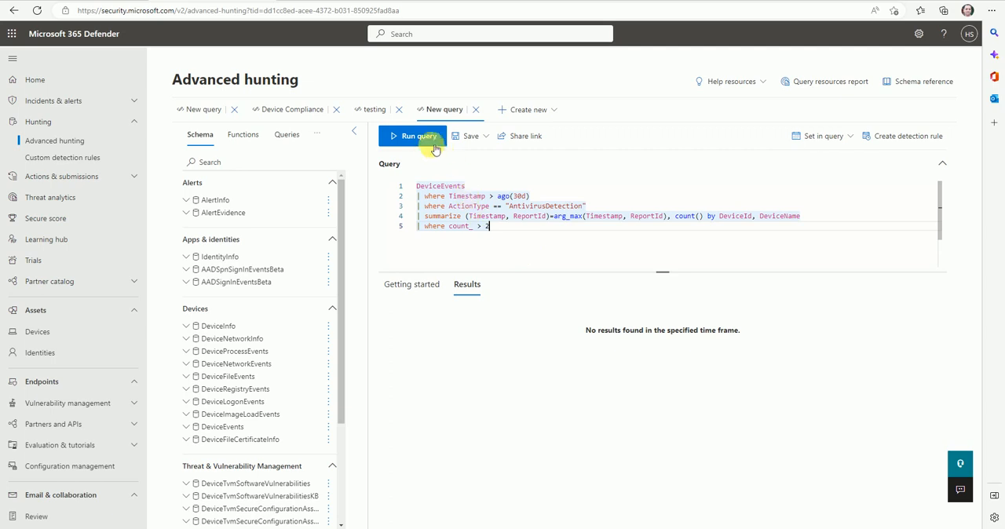
click(413, 135)
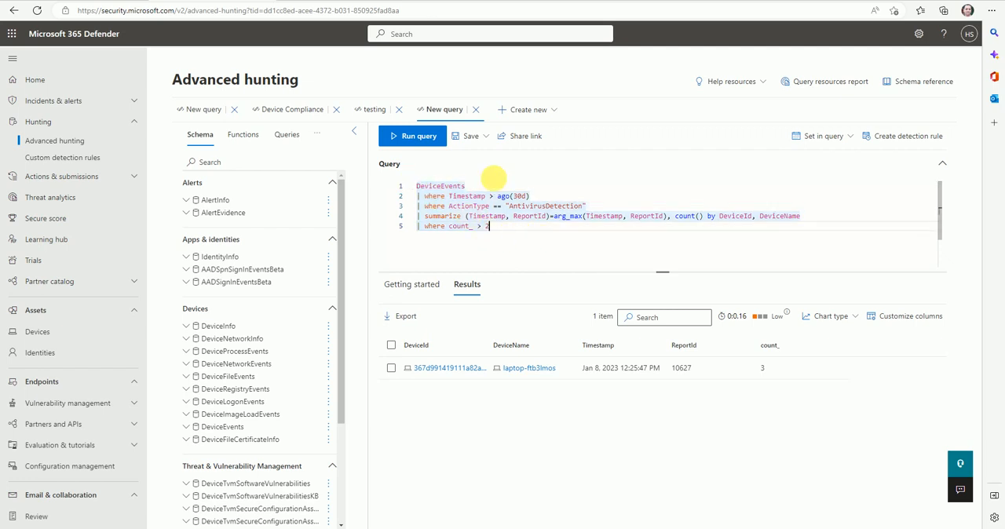
mouse_move(737, 183)
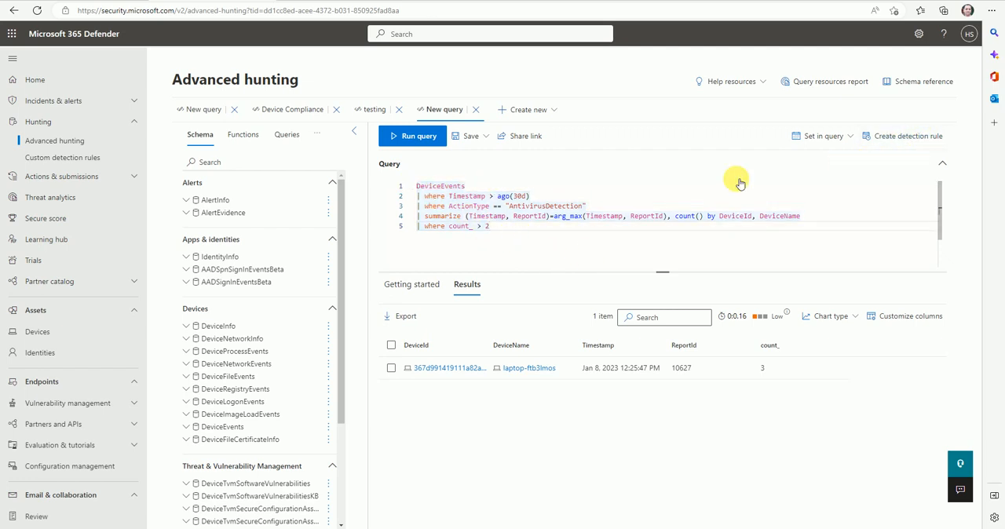
mouse_move(604, 198)
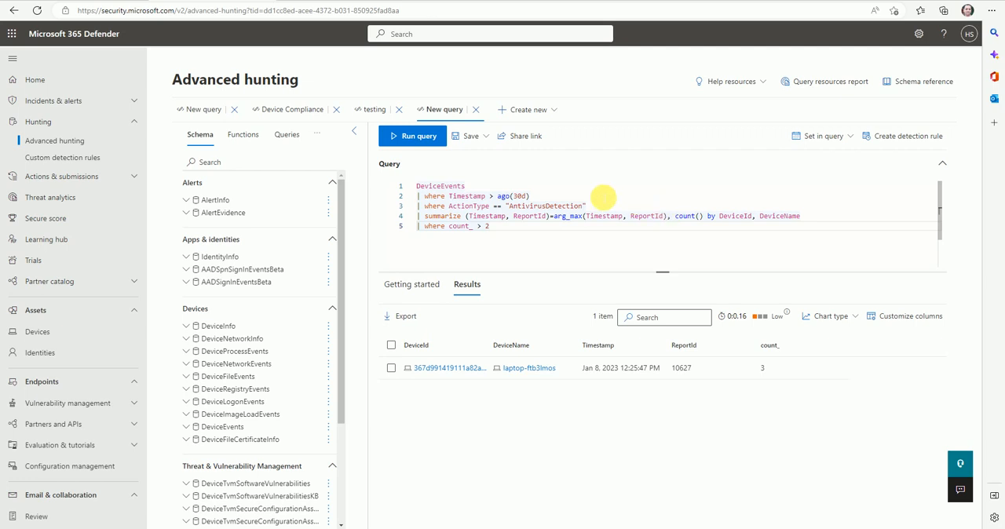
Start a detection rule named Antivirus Detection that runs every 12 hours
click(902, 136)
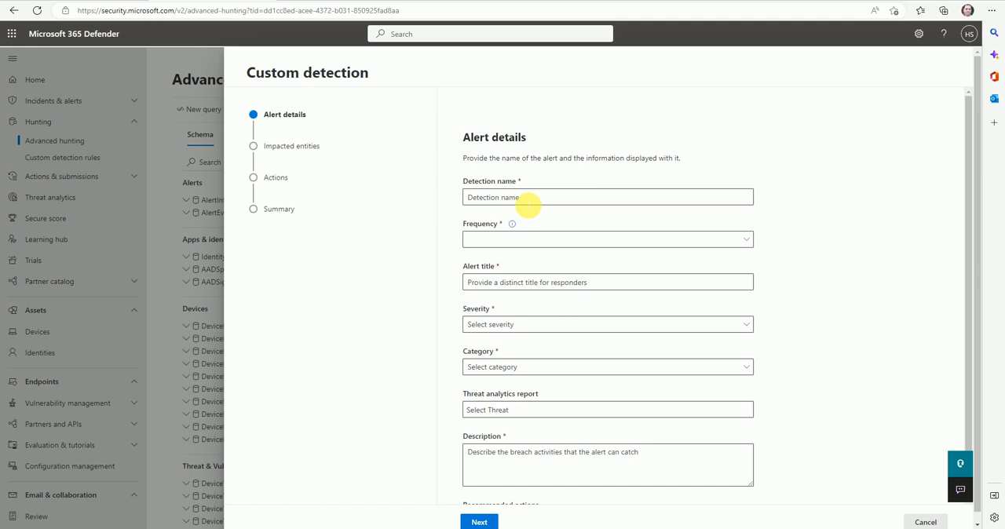
click(607, 197)
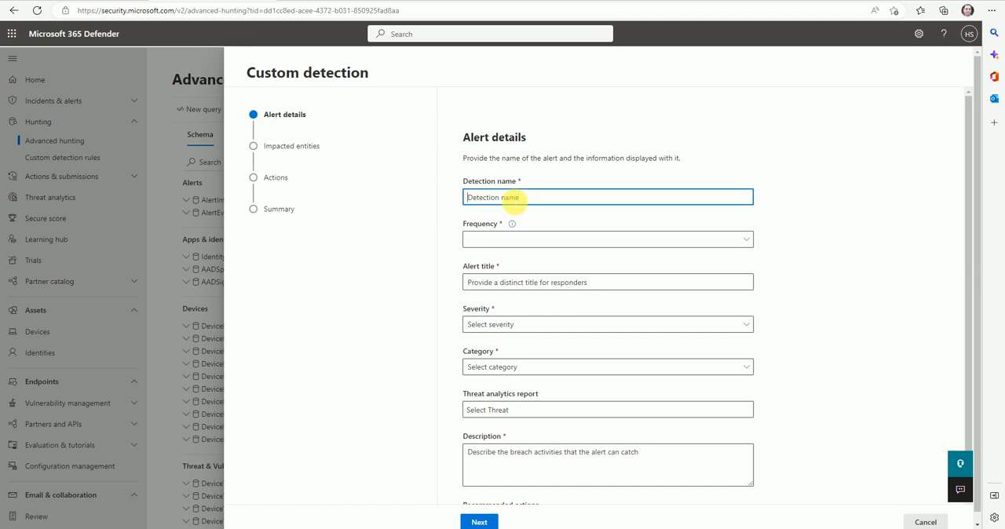
text(Antivirus Detection)
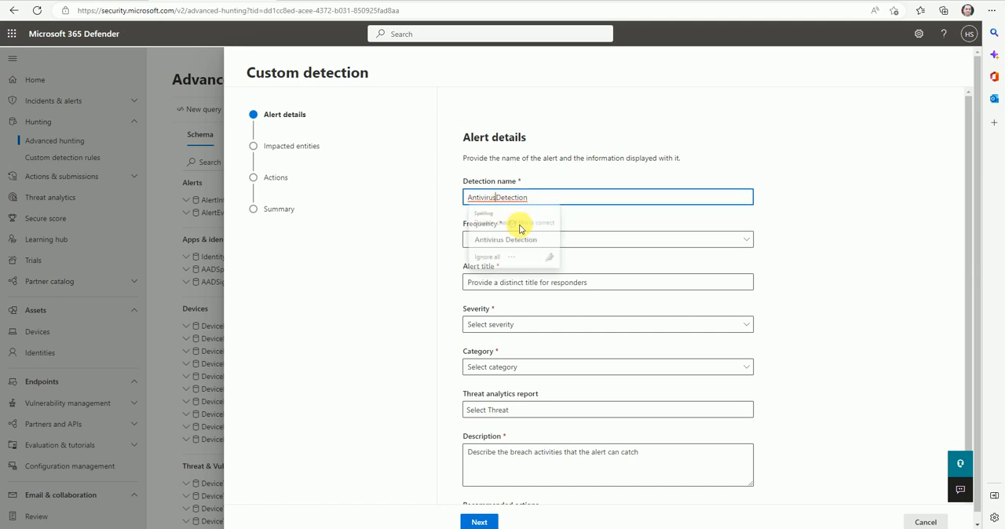
click(607, 239)
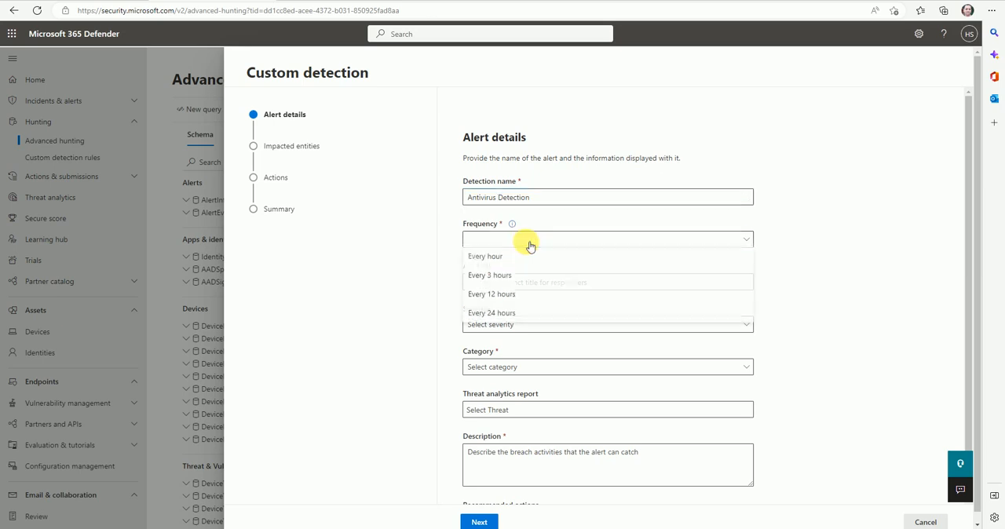
mouse_move(526, 294)
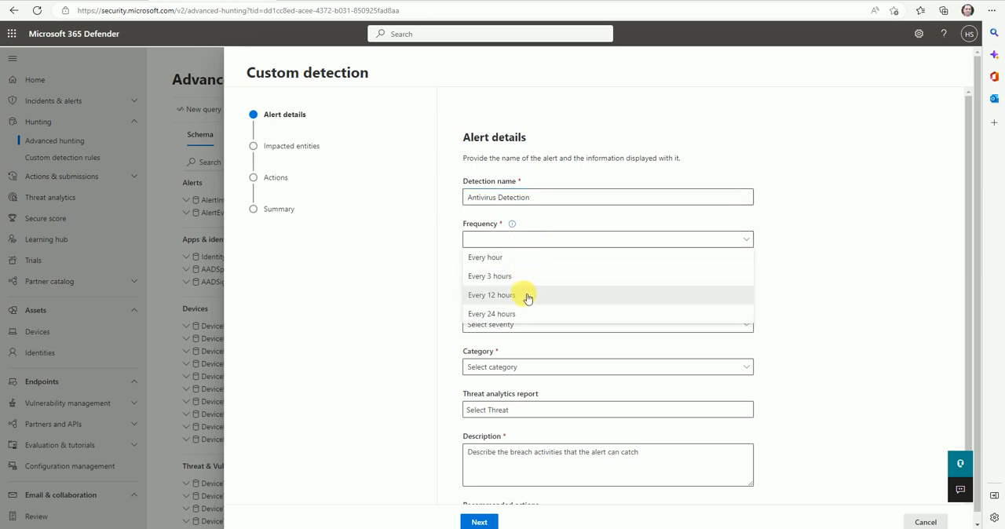
mouse_move(522, 318)
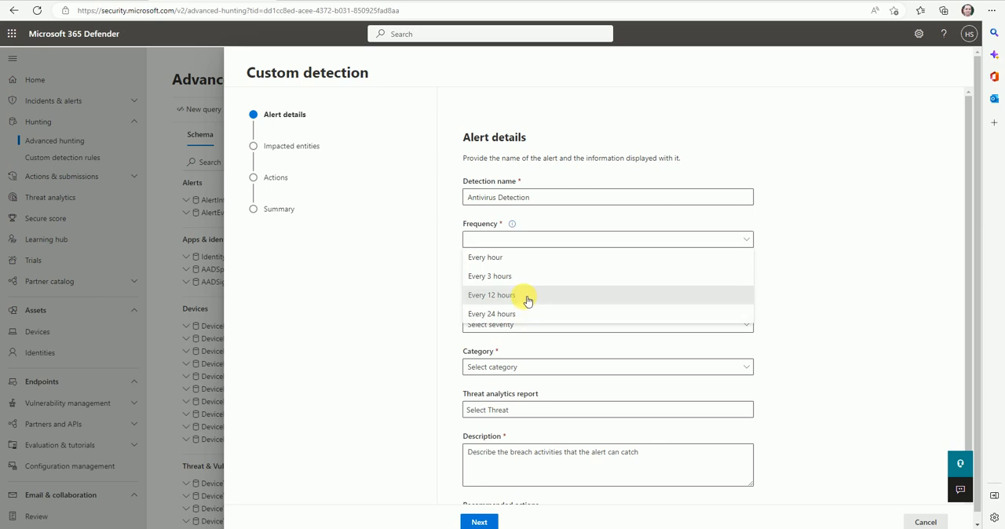
click(491, 294)
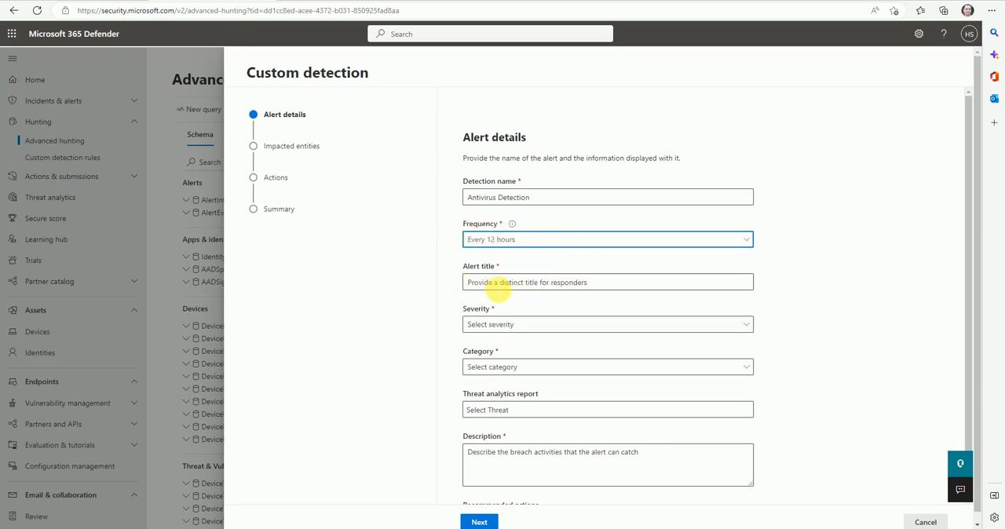
Set the alert title to Antivirus Detection Rule and the severity to Low
click(607, 282)
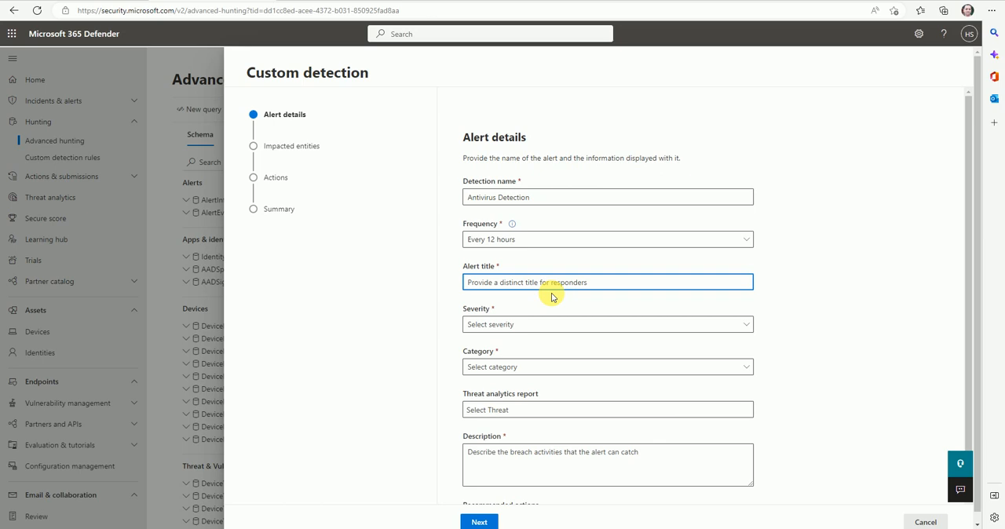
text(AntivirusDetection Rule)
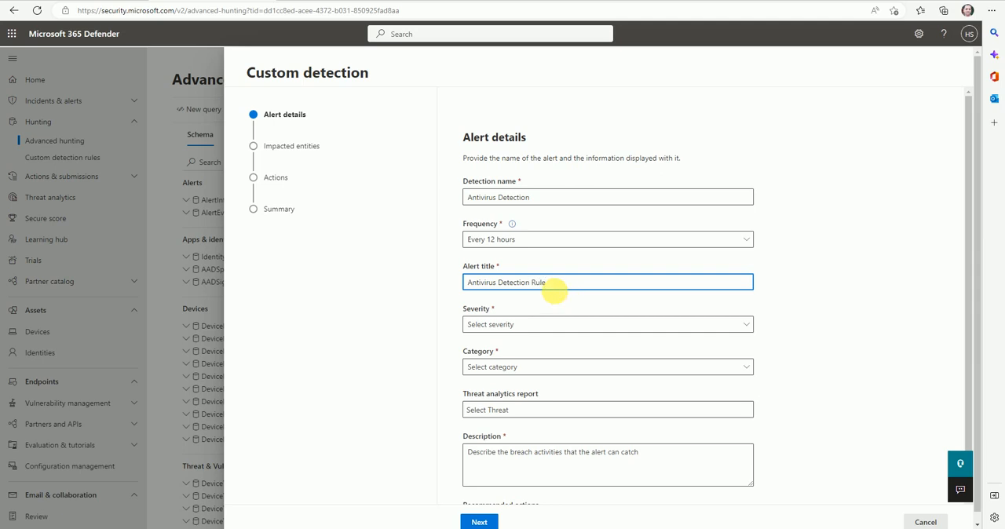
click(607, 325)
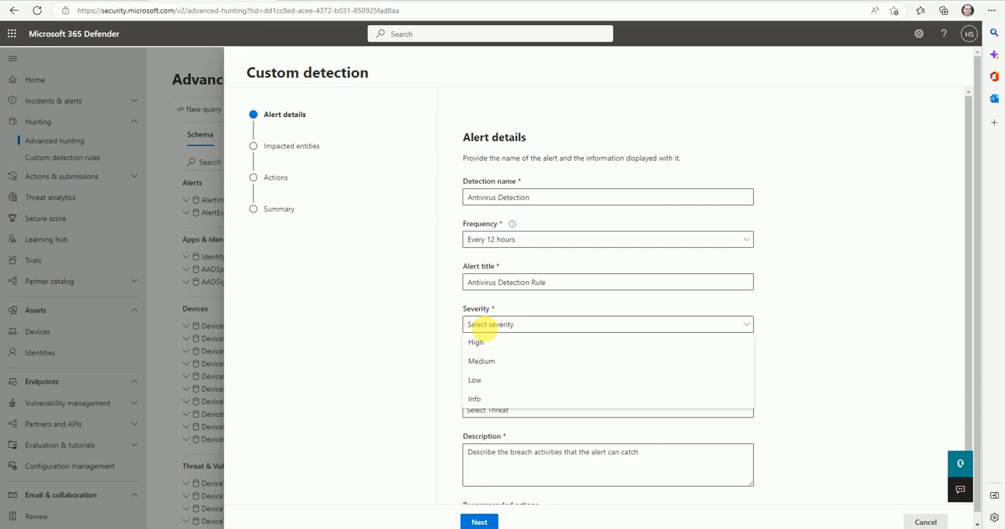
click(474, 380)
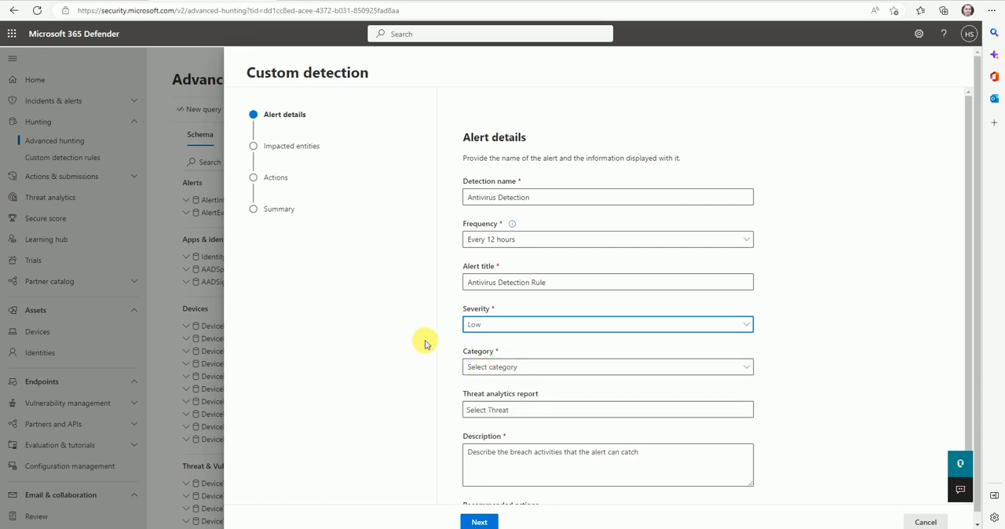
click(607, 325)
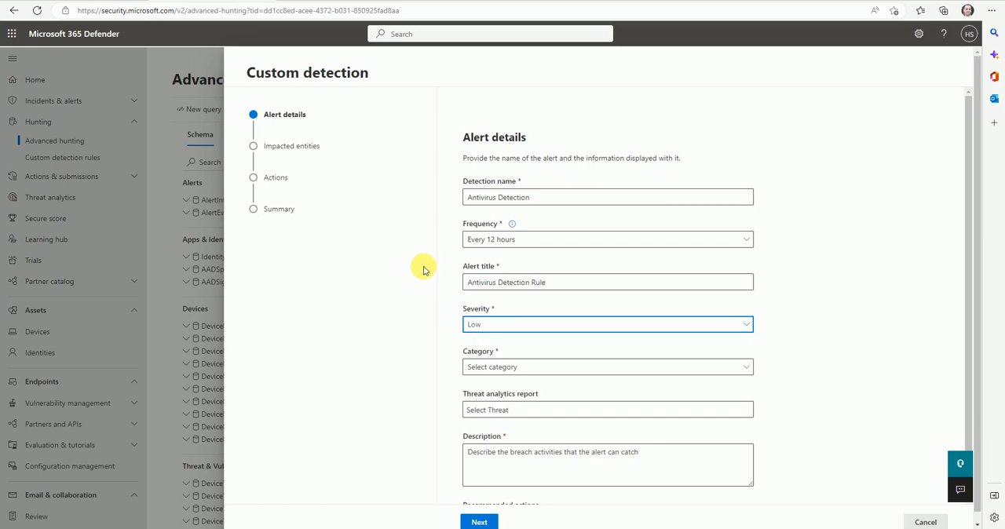
click(607, 366)
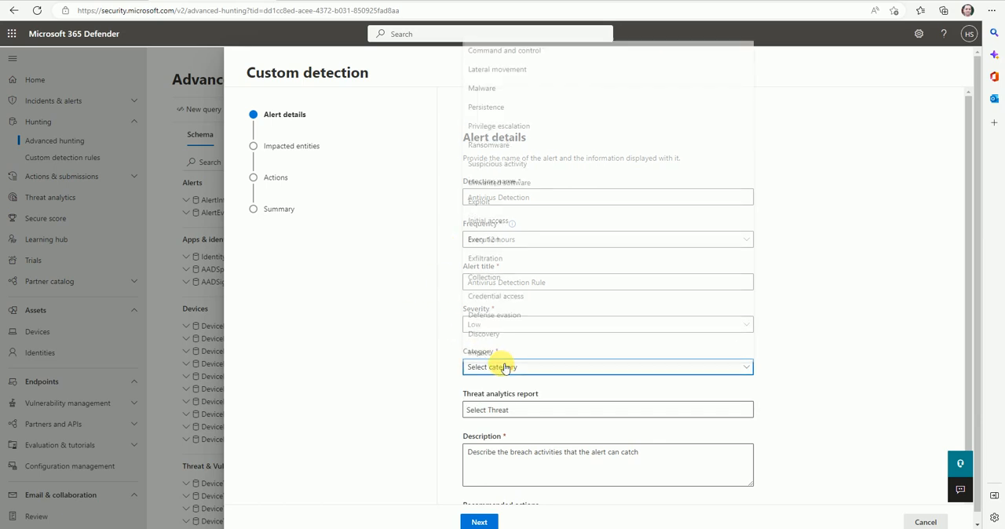
click(607, 367)
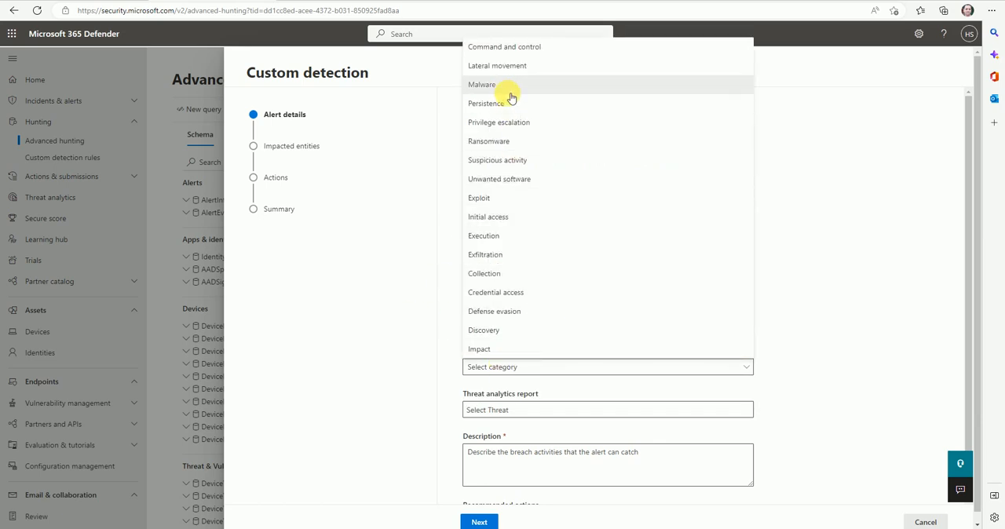
mouse_move(503, 65)
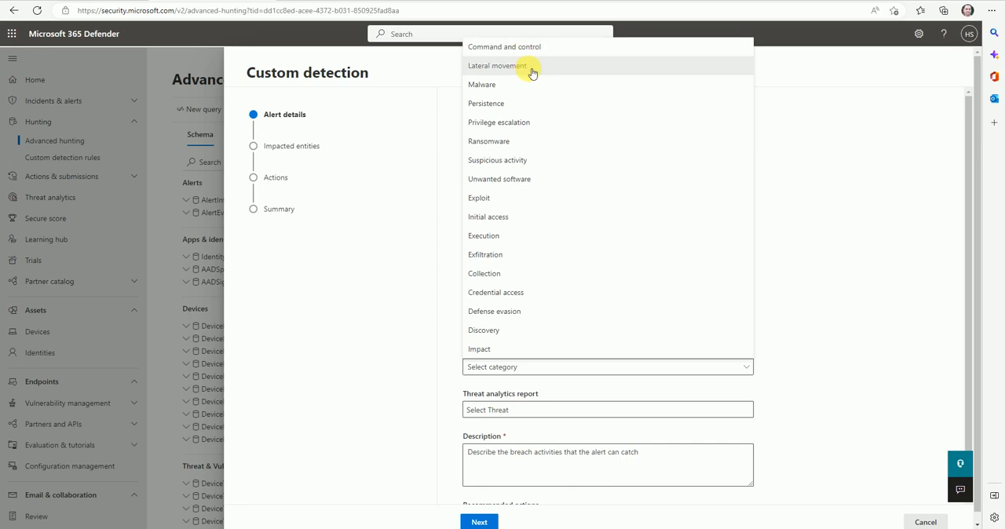
mouse_move(518, 103)
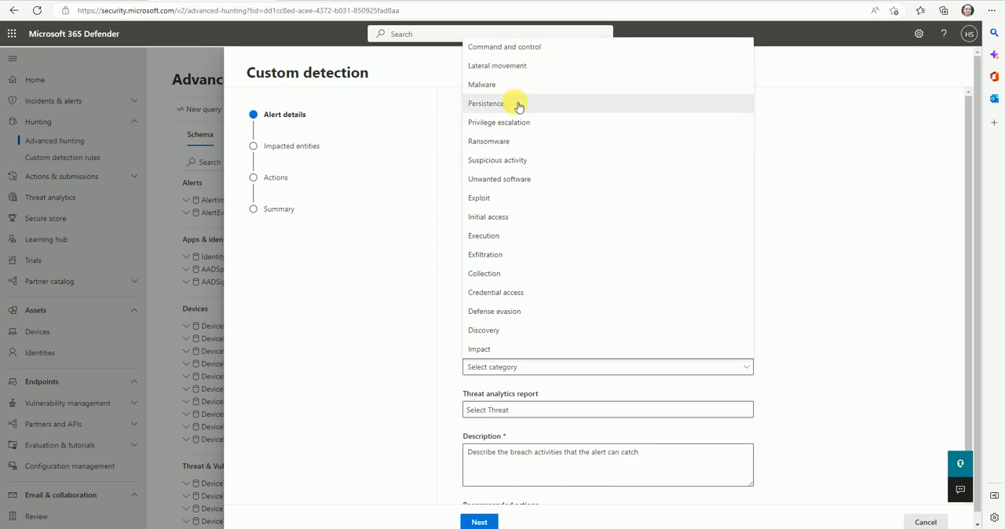
mouse_move(509, 160)
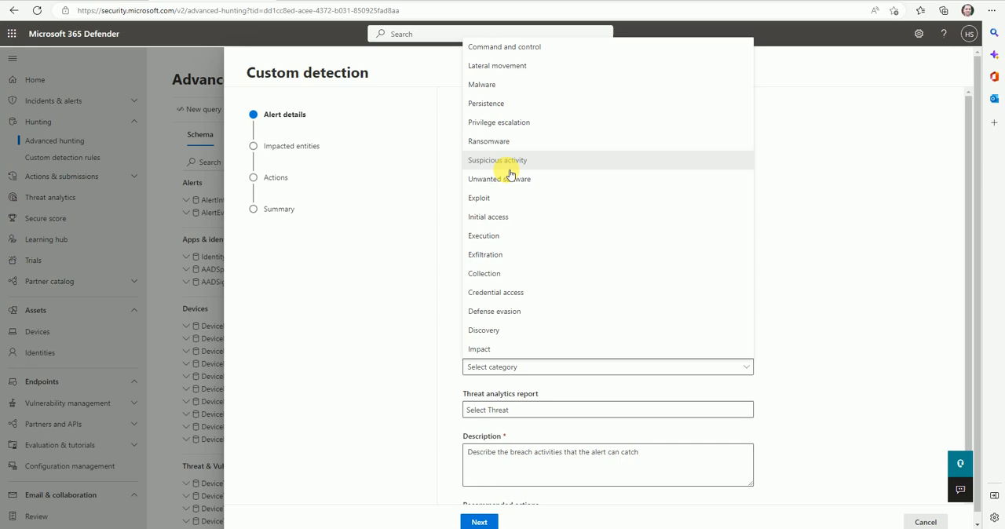
mouse_move(510, 179)
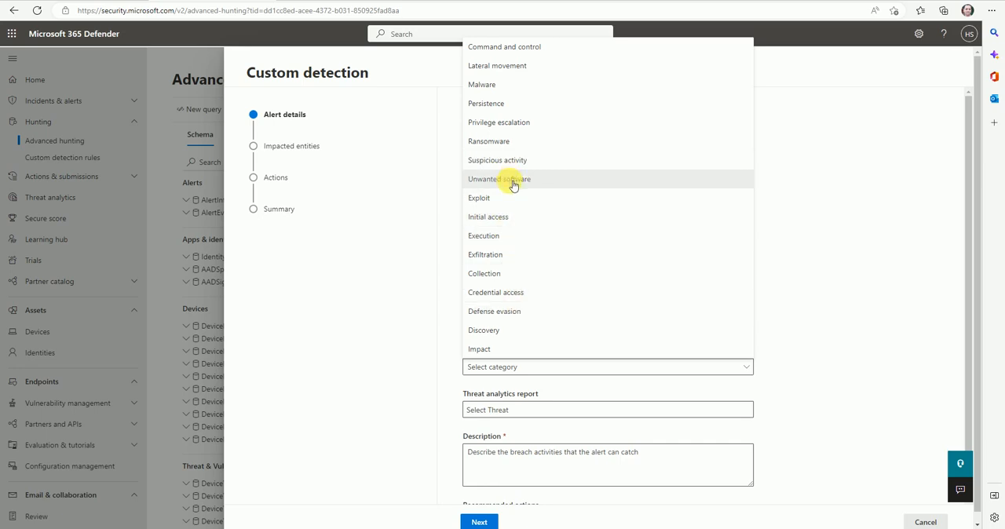
mouse_move(511, 236)
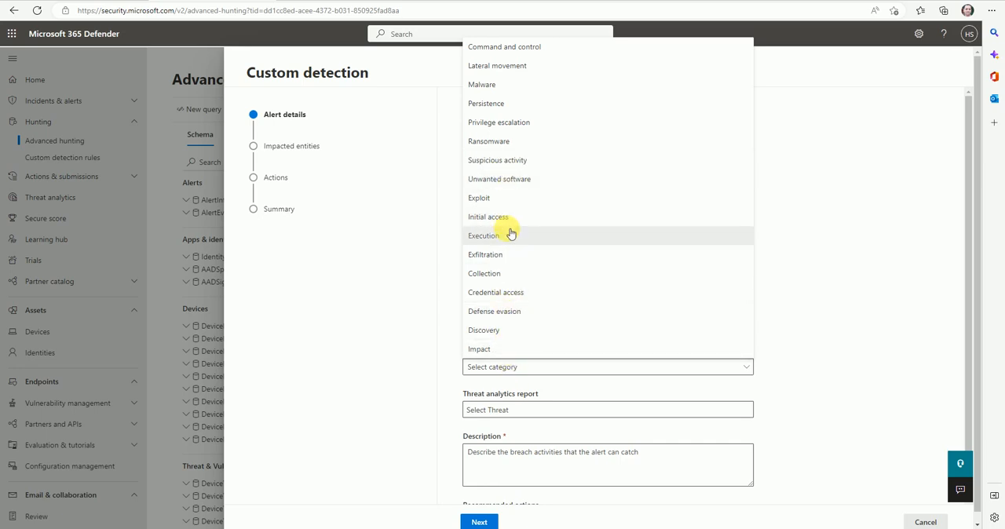
mouse_move(505, 353)
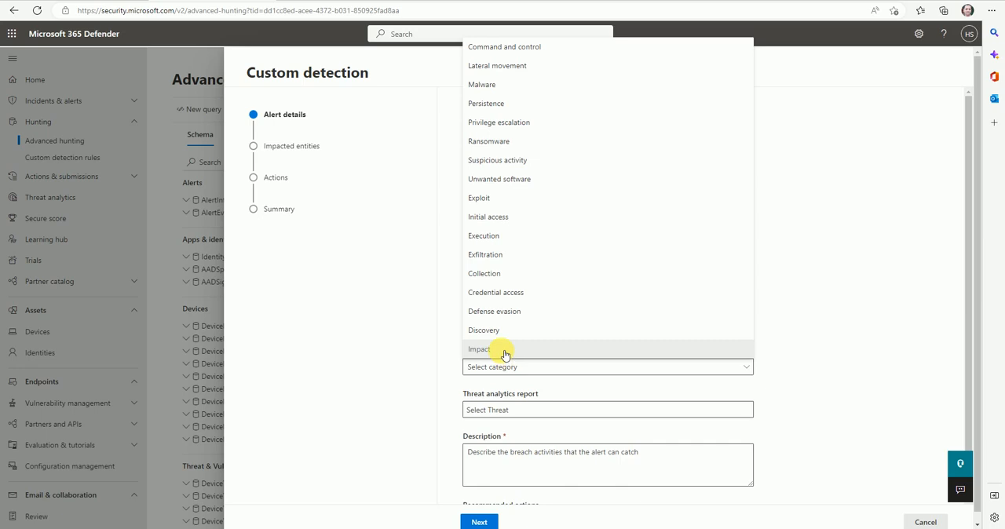
Choose category Impact and MITRE technique T1491: Defacement for the detection
click(478, 349)
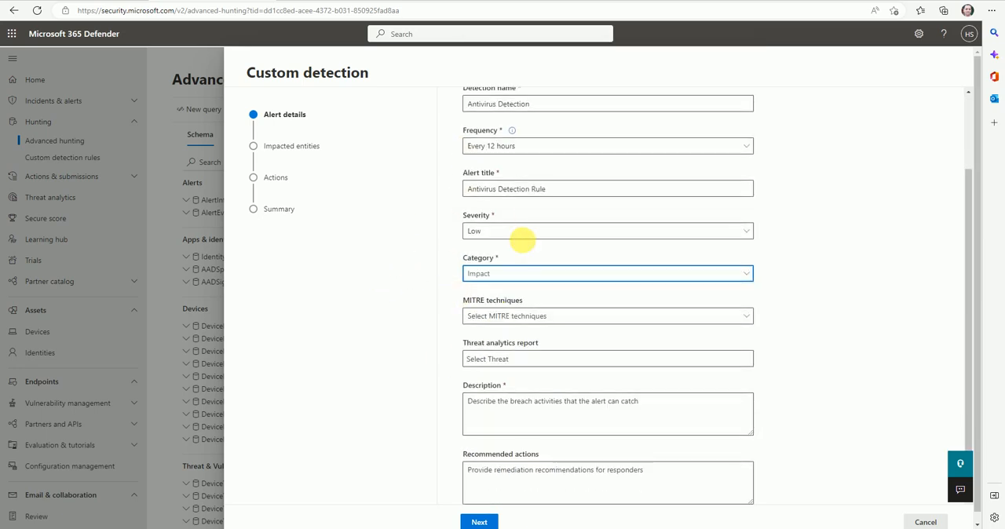
click(605, 316)
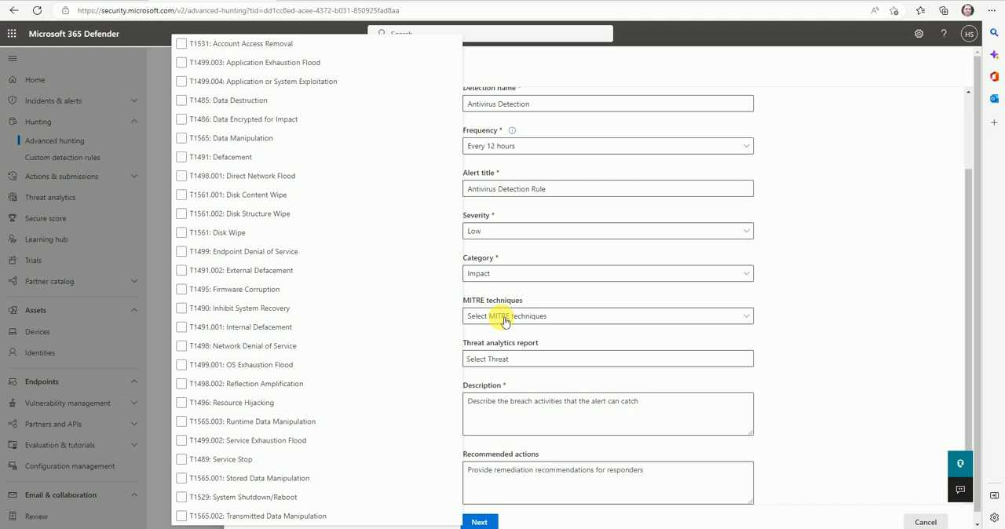
click(181, 100)
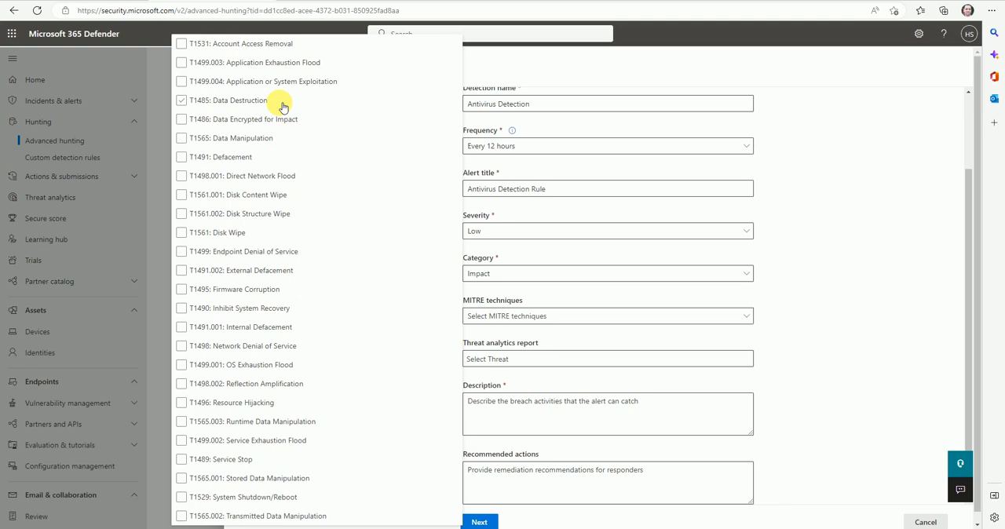
click(182, 81)
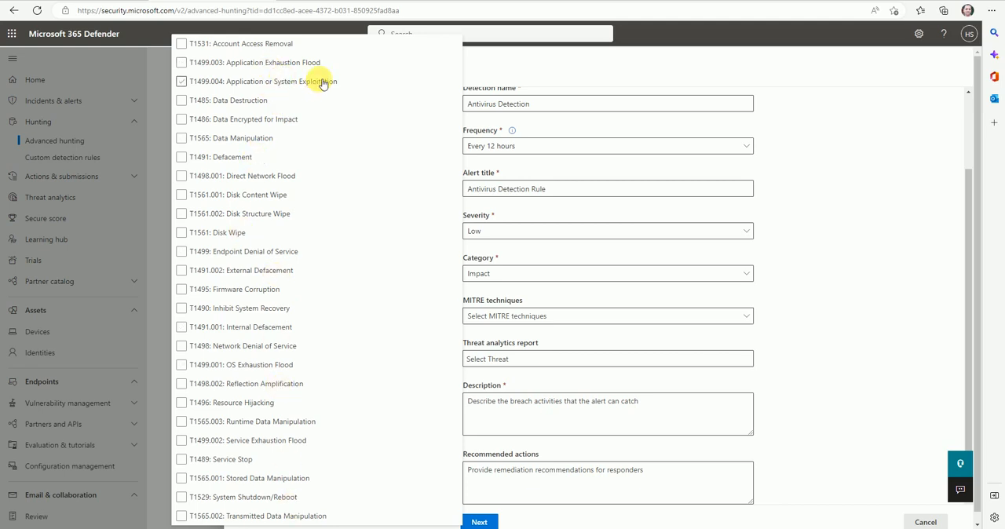
click(181, 270)
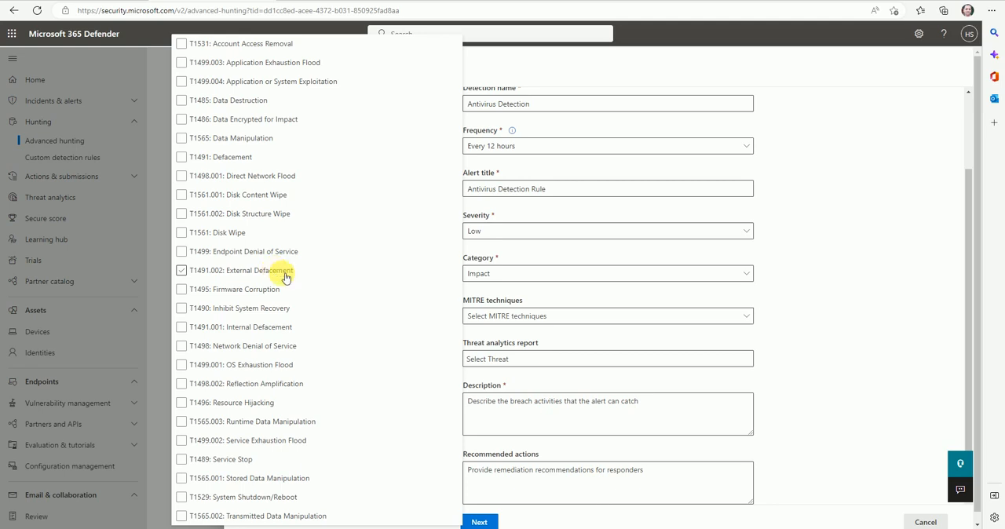
click(181, 157)
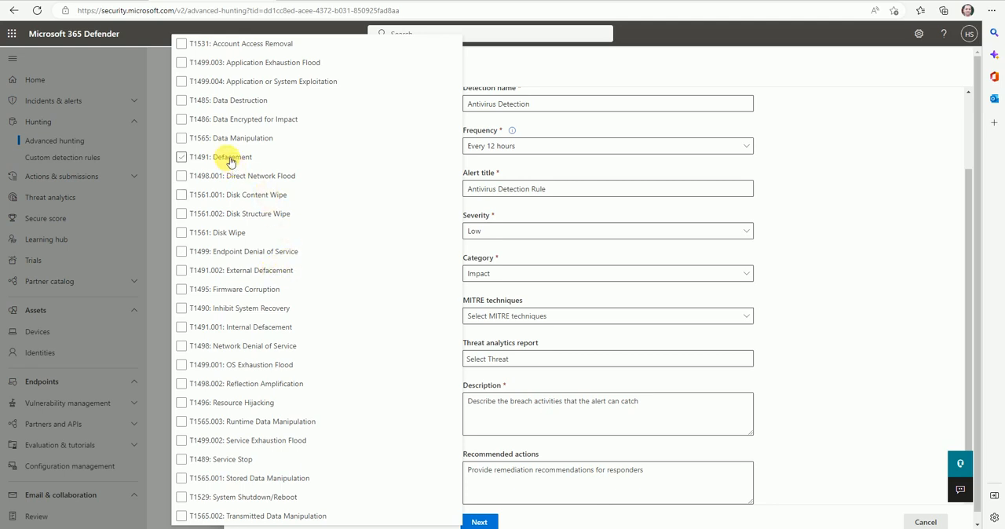
click(181, 157)
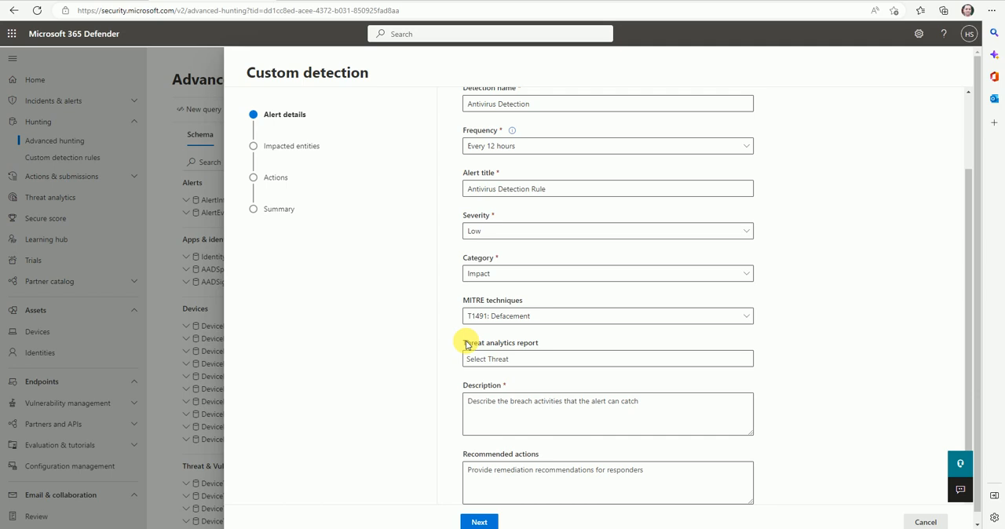
Select 'CVE-2018-15982 exploit attacks' as the threat analytics report
click(607, 359)
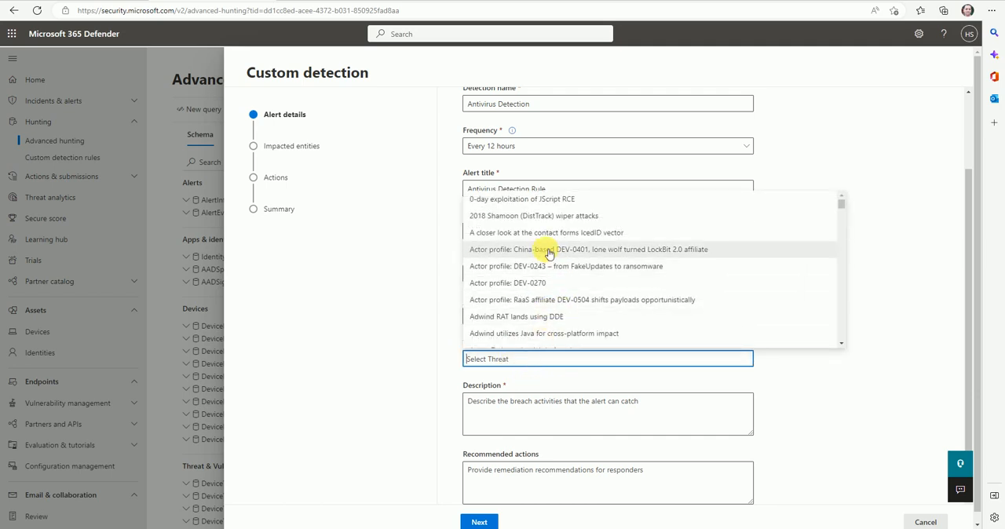
scroll(down, 3)
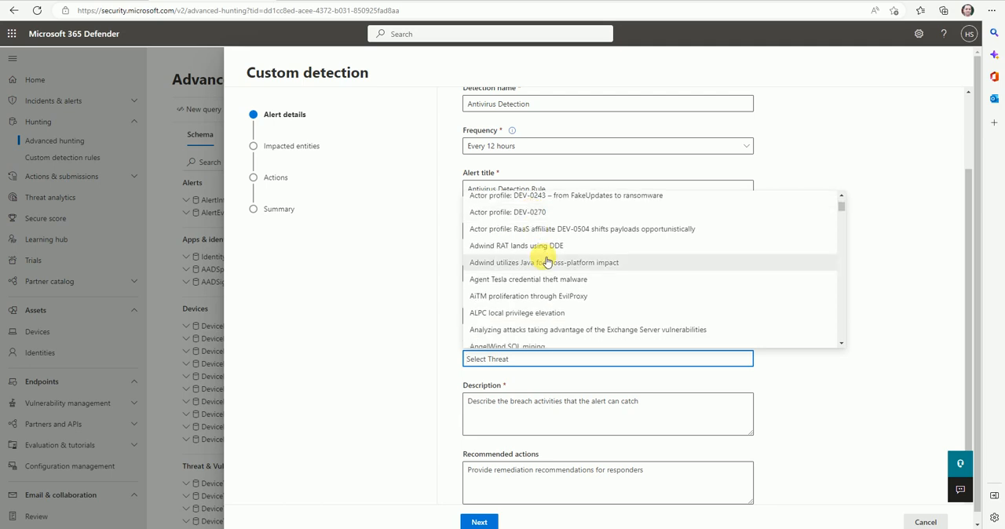
scroll(down, 3)
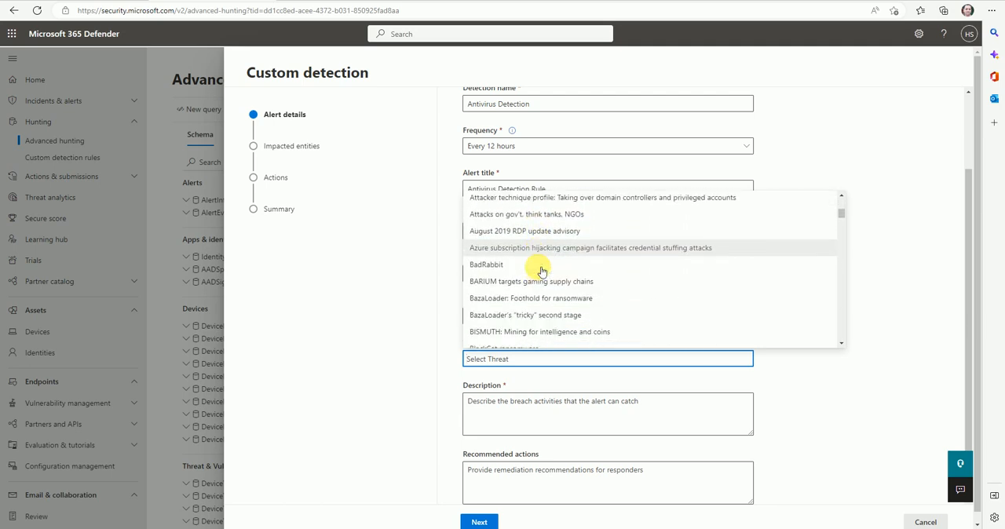
scroll(down, 3)
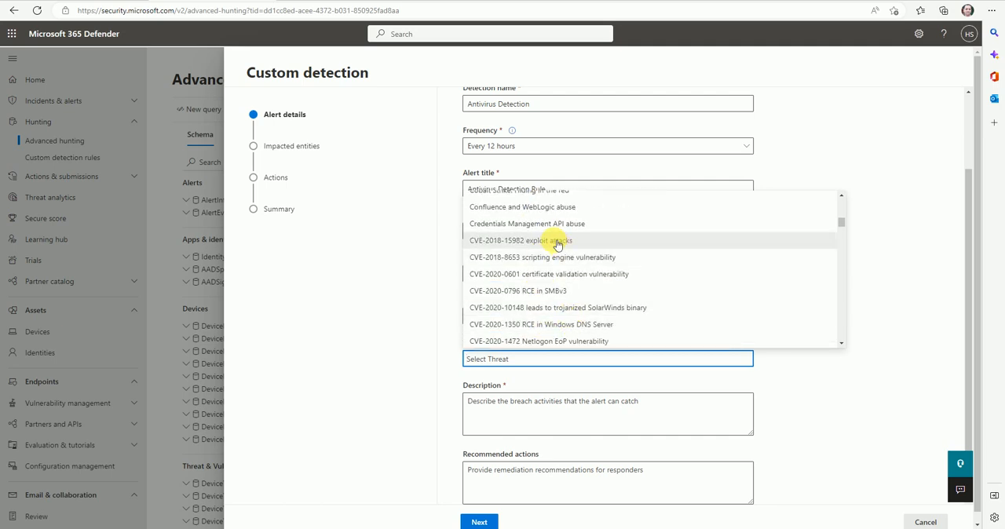
click(520, 240)
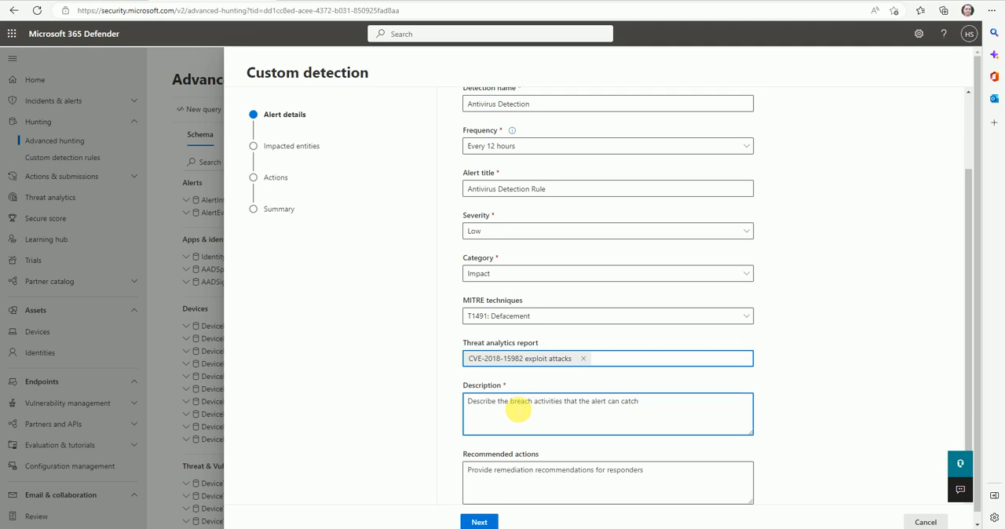
Enter the description 'This an Antivirus Detection' and continue to Impacted entities
text(This a)
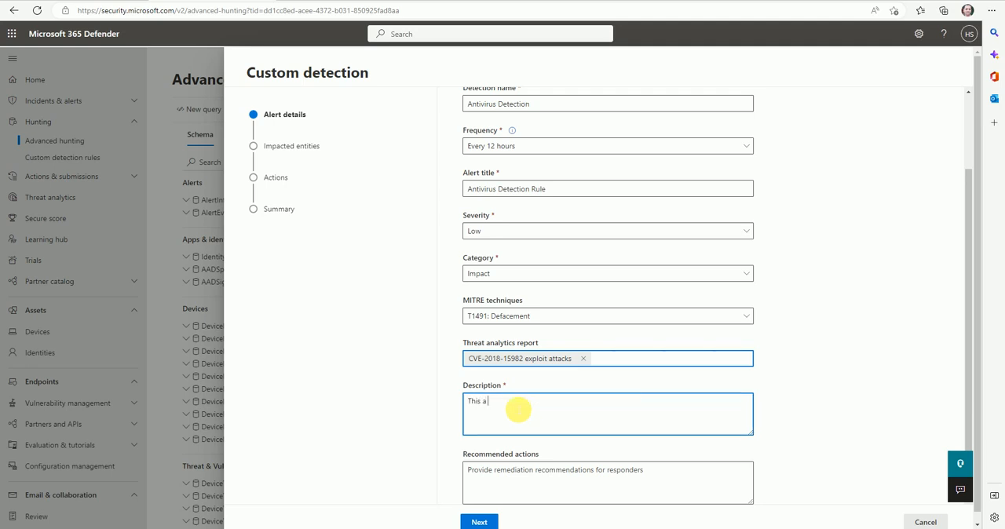
text(AntivirusDetection)
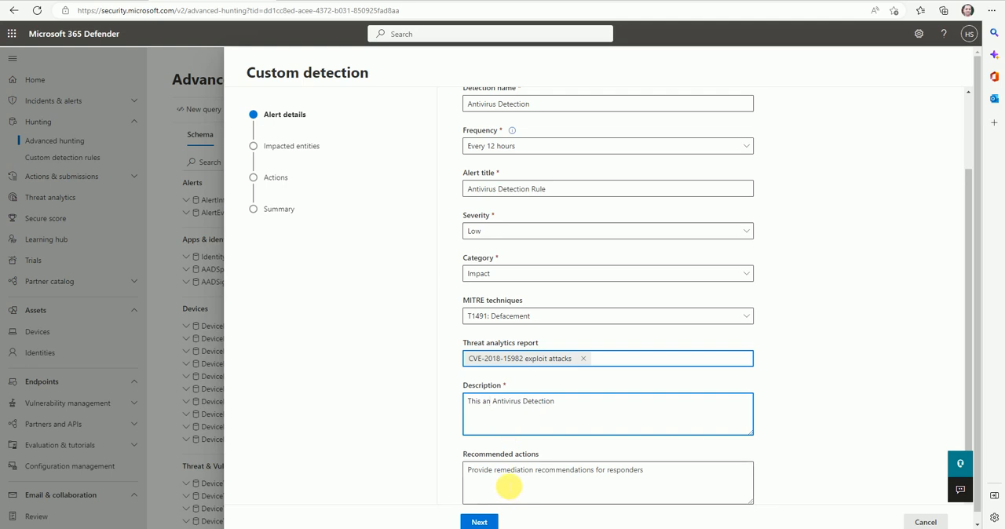
click(479, 522)
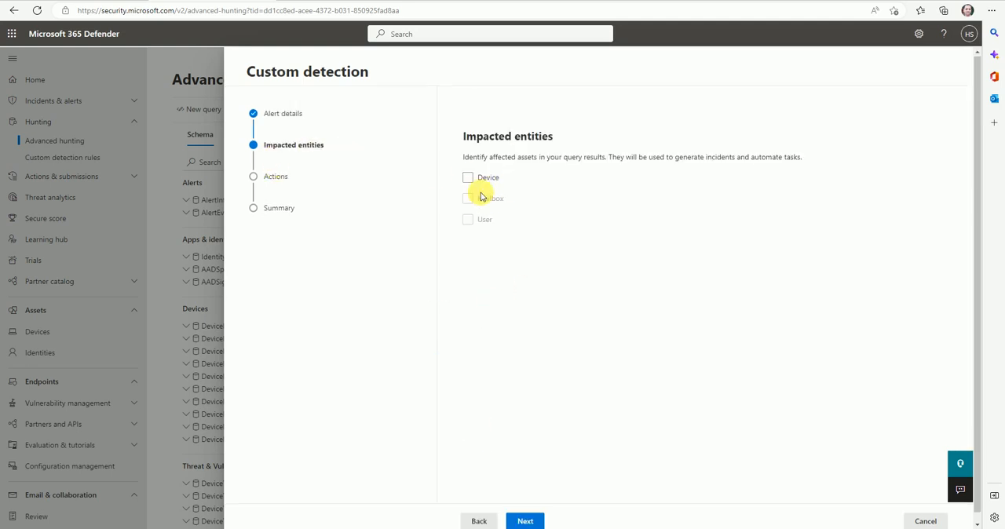
Mark Device as the impacted entity via the DeviceName column, then continue to Actions
click(468, 178)
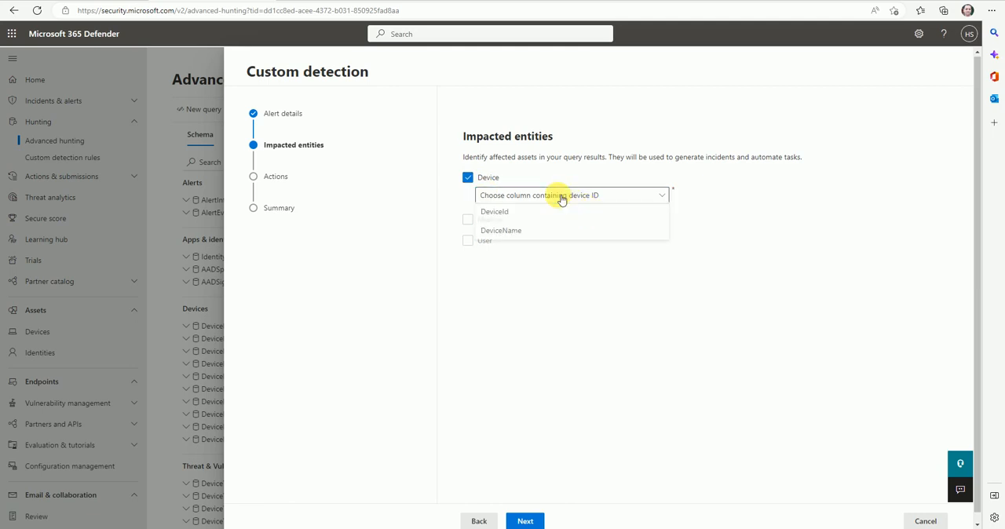
click(501, 230)
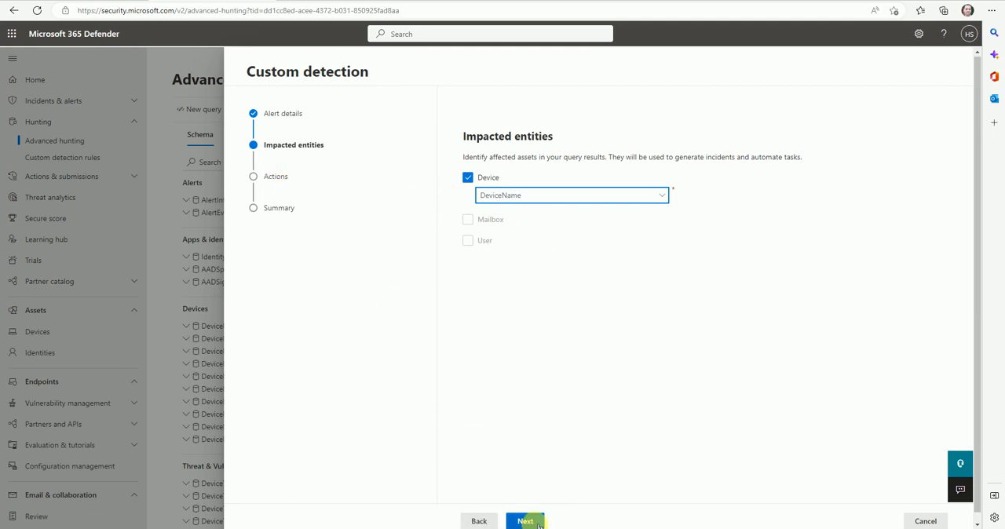
click(525, 520)
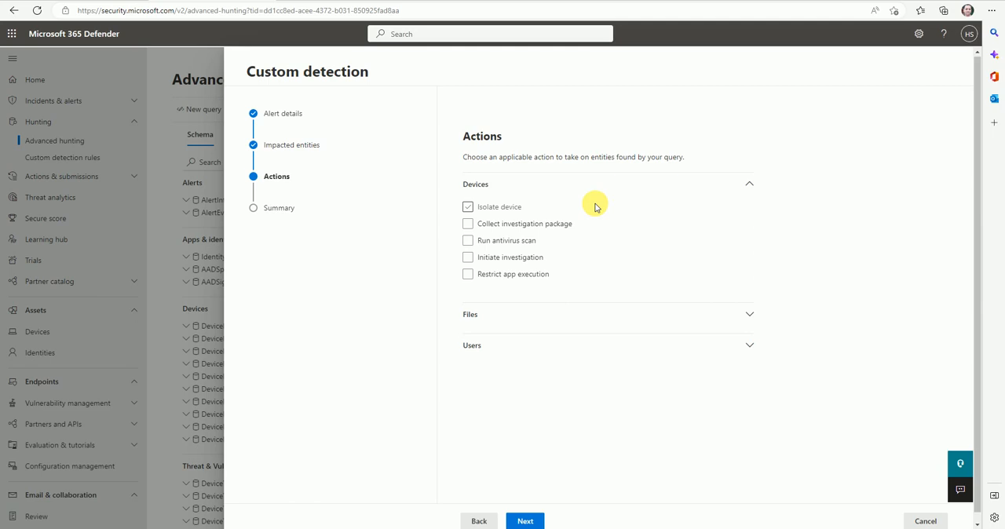
Select Run antivirus scan and Collect investigation package, then continue to Summary
click(467, 240)
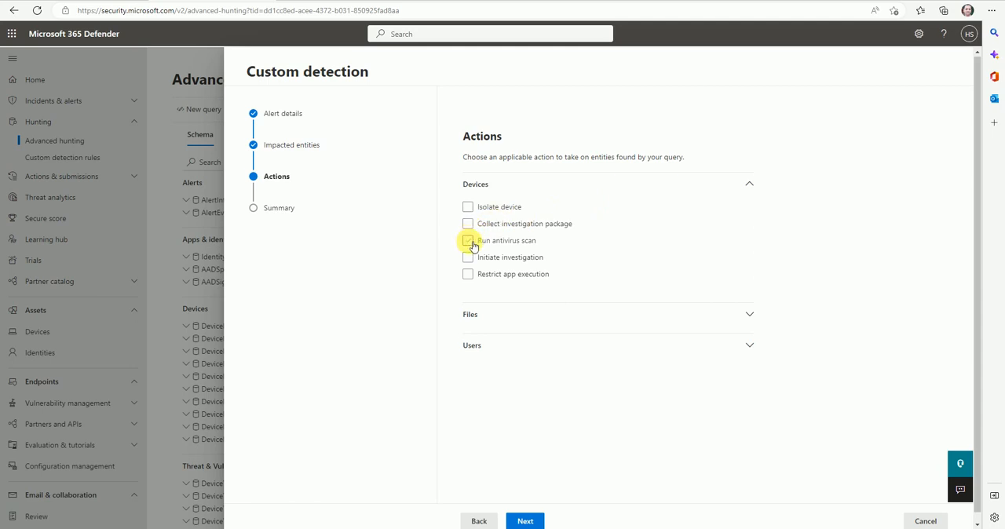
click(468, 240)
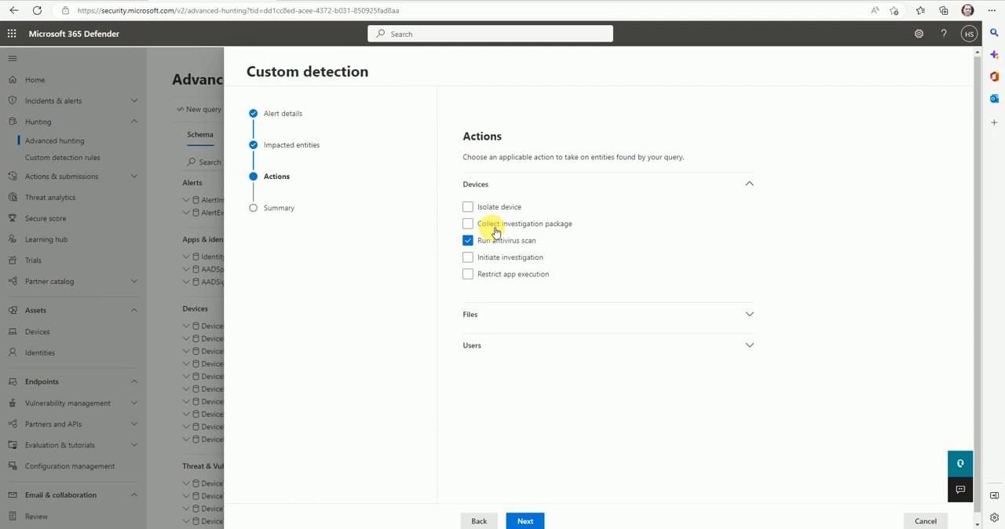
click(468, 207)
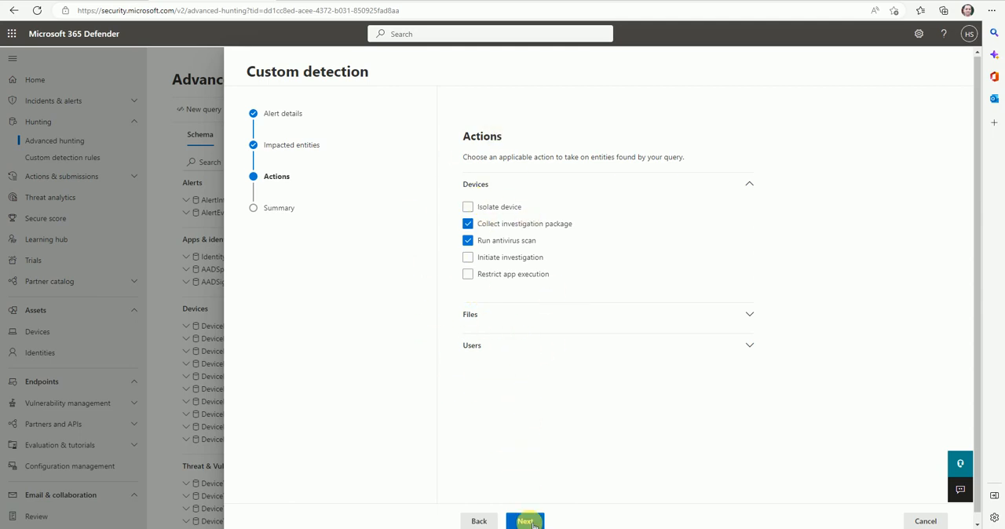
click(525, 520)
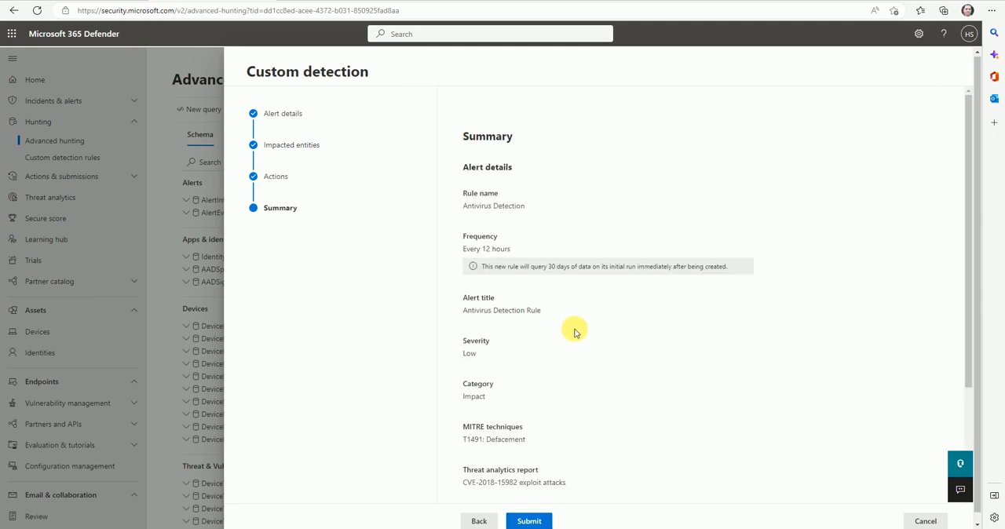
Review the Antivirus Detection rule summary and submit it to save the rule
scroll(down, 3)
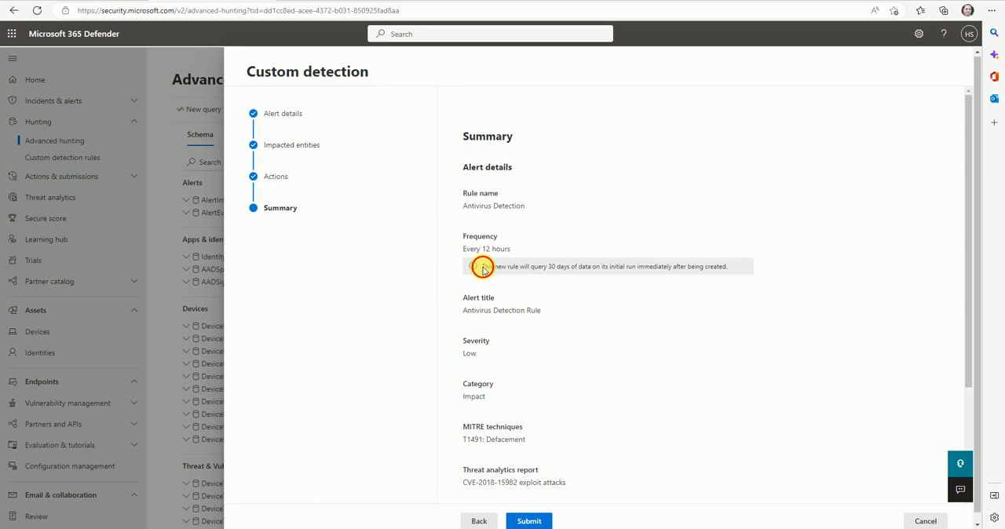
mouse_move(658, 316)
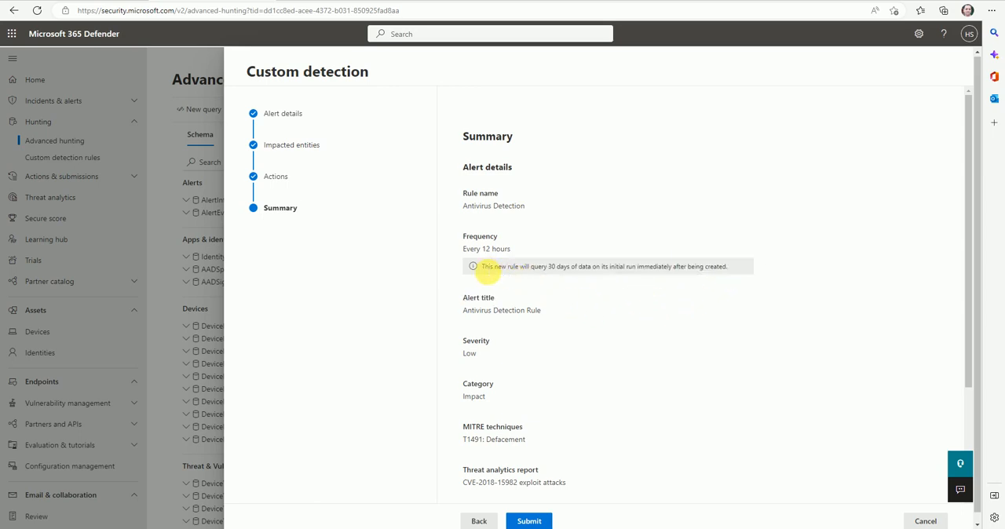
triple_click(603, 266)
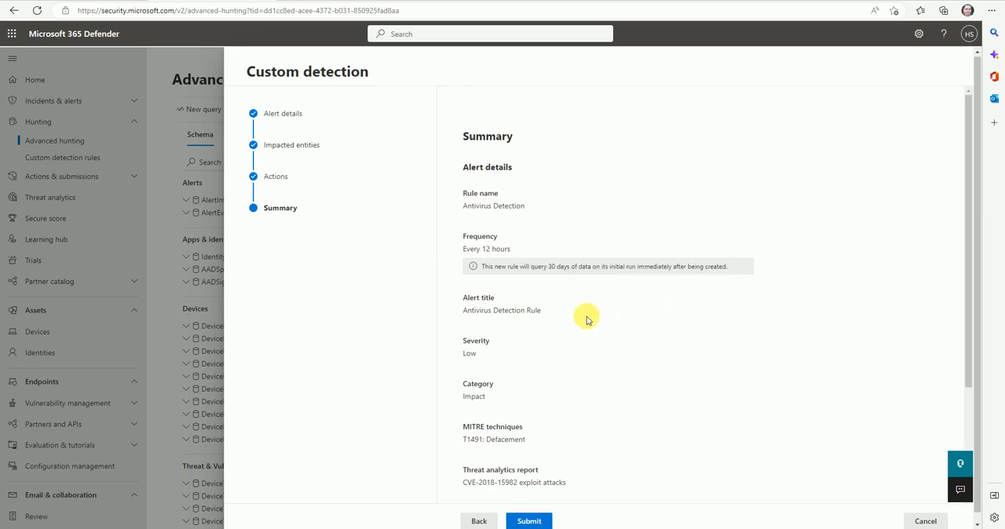
scroll(down, 3)
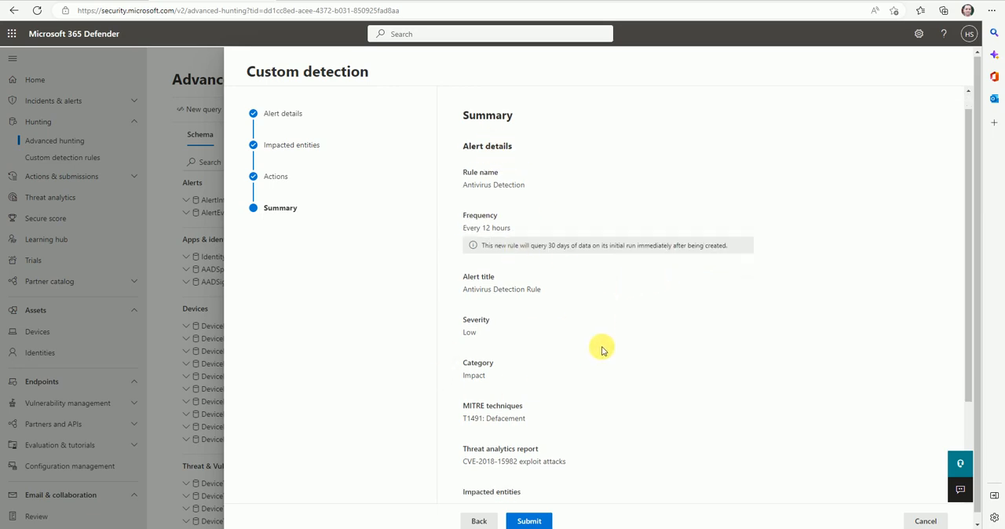
scroll(down, 3)
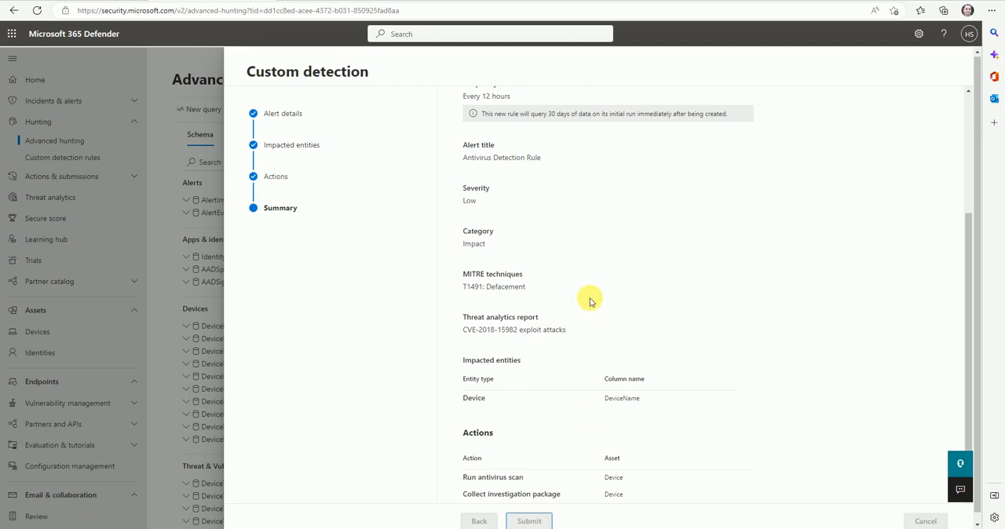
mouse_move(600, 285)
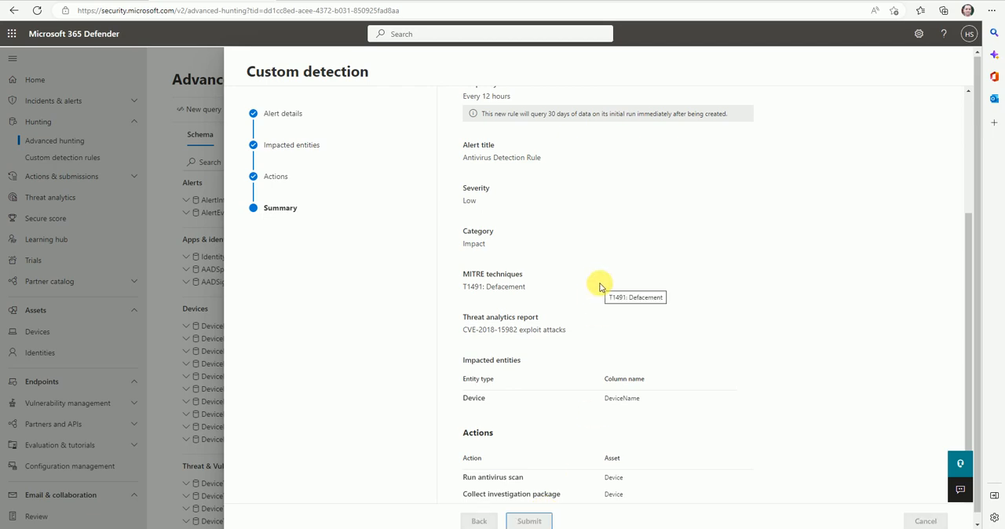
click(529, 521)
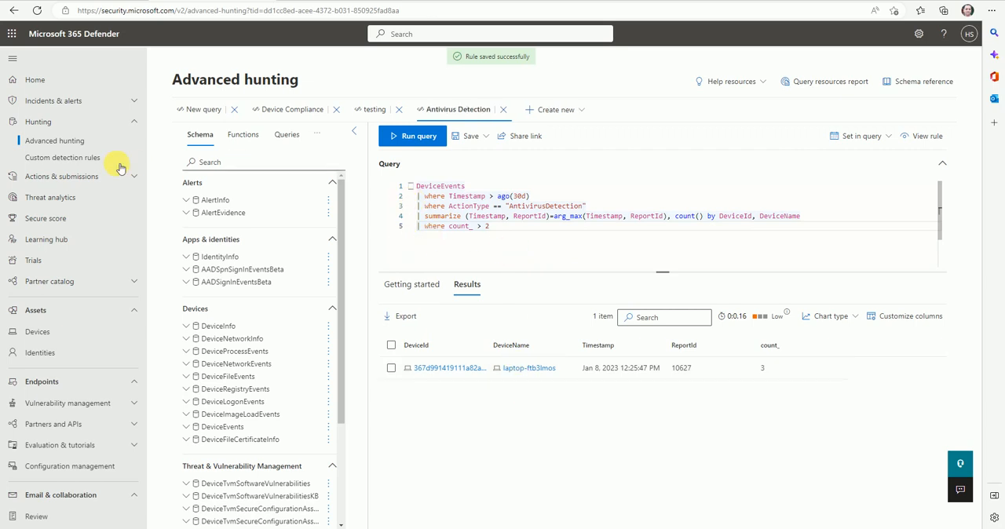
Go to Hunting > Custom detection rules to list the saved rules
click(62, 157)
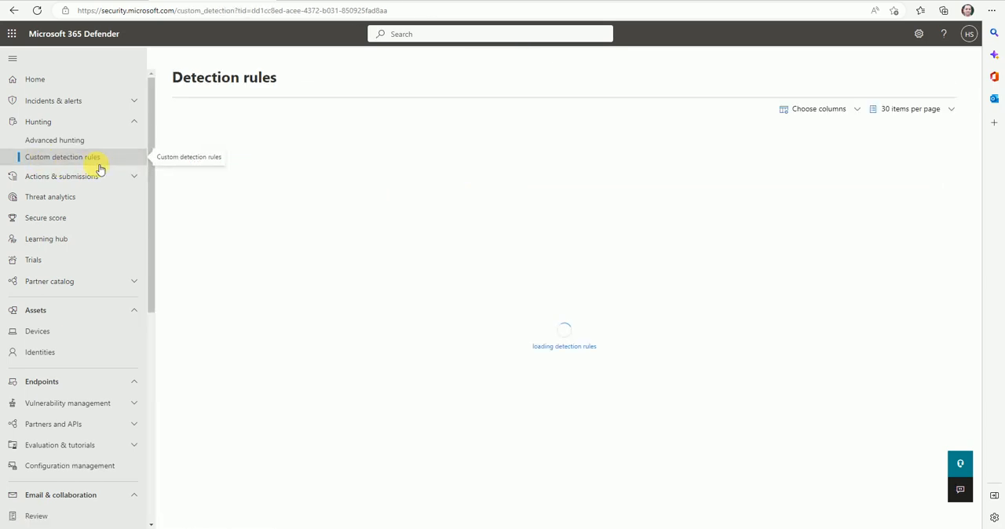
mouse_move(385, 270)
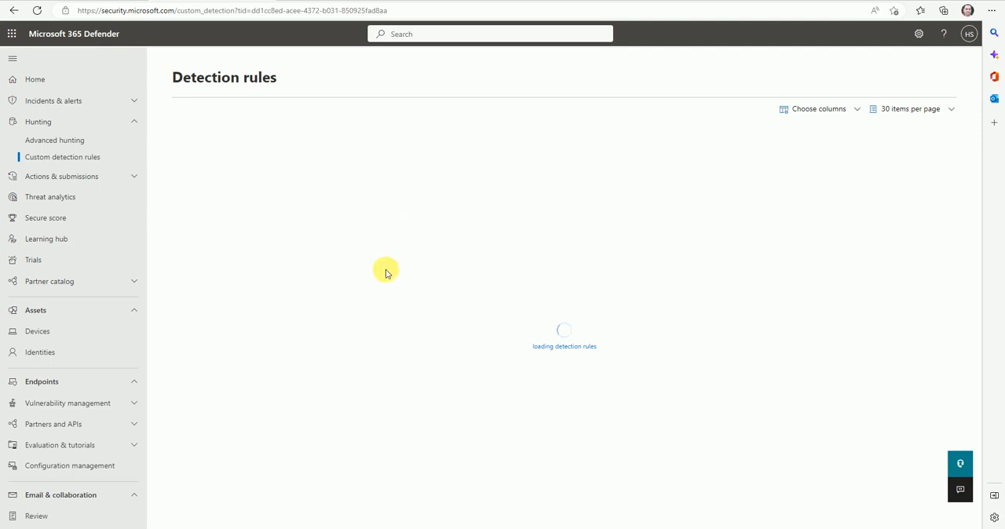
mouse_move(355, 194)
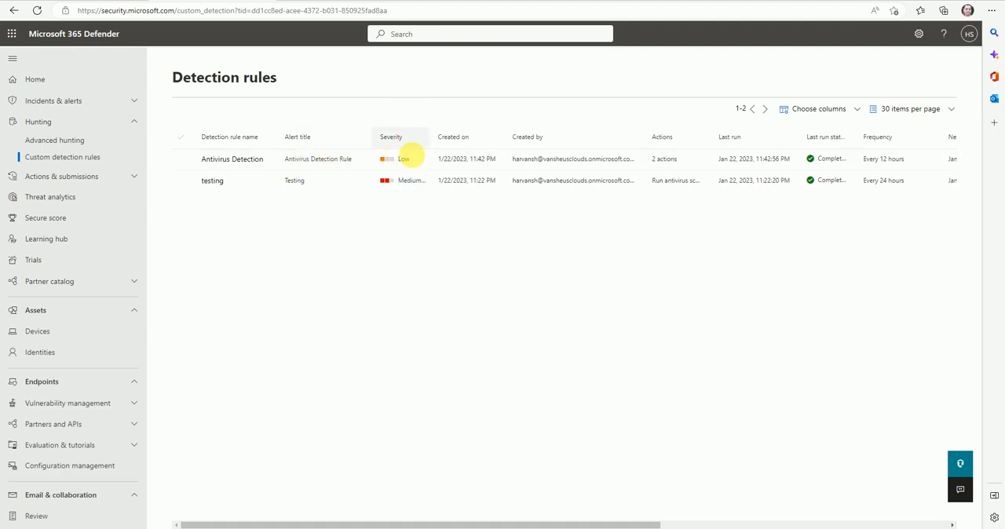
mouse_move(658, 168)
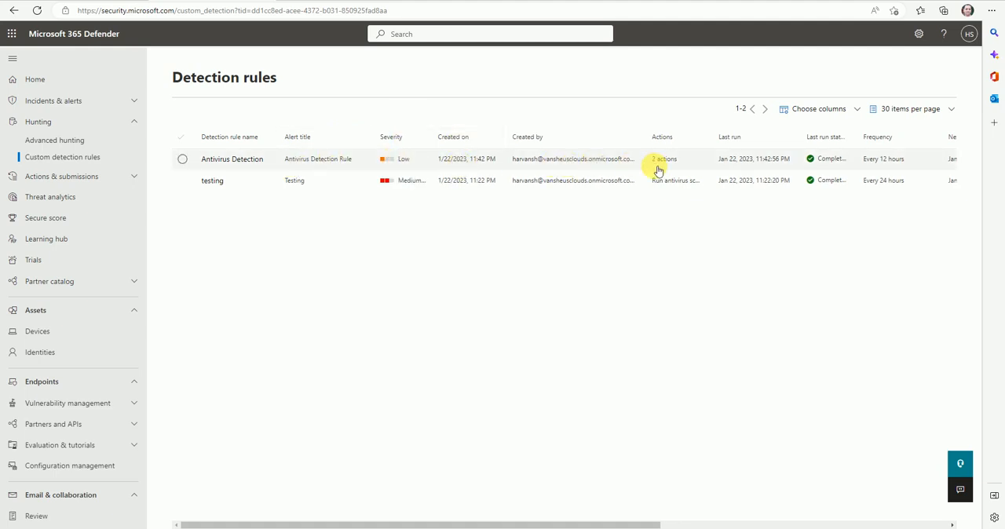
mouse_move(665, 159)
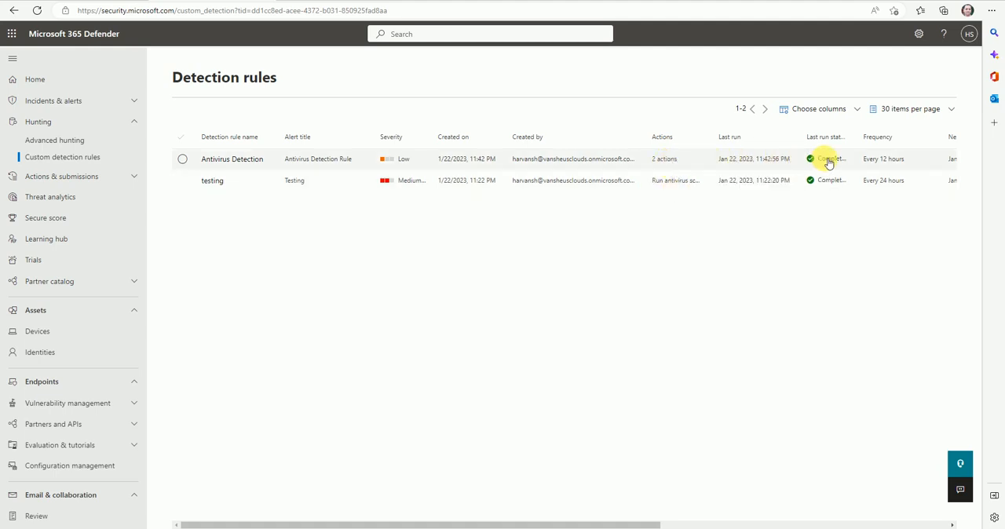
mouse_move(652, 516)
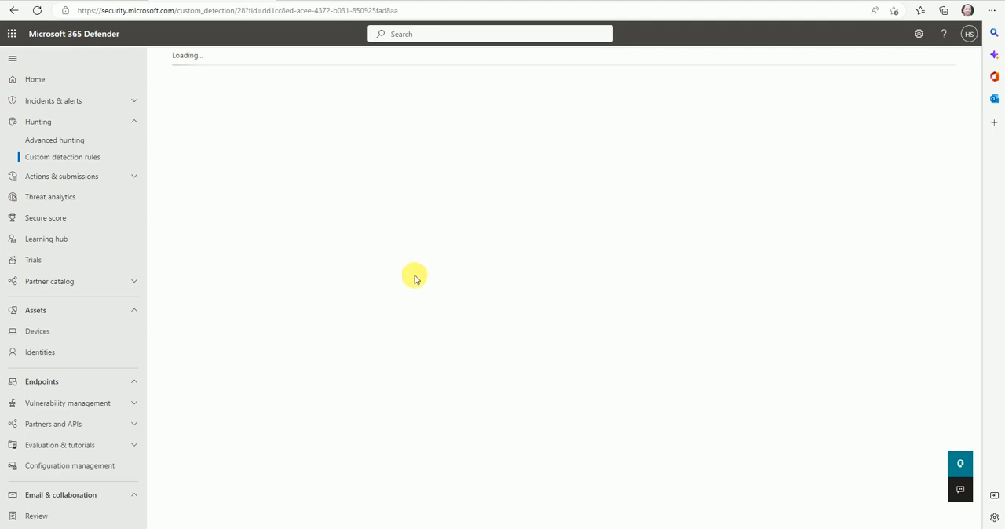
mouse_move(451, 288)
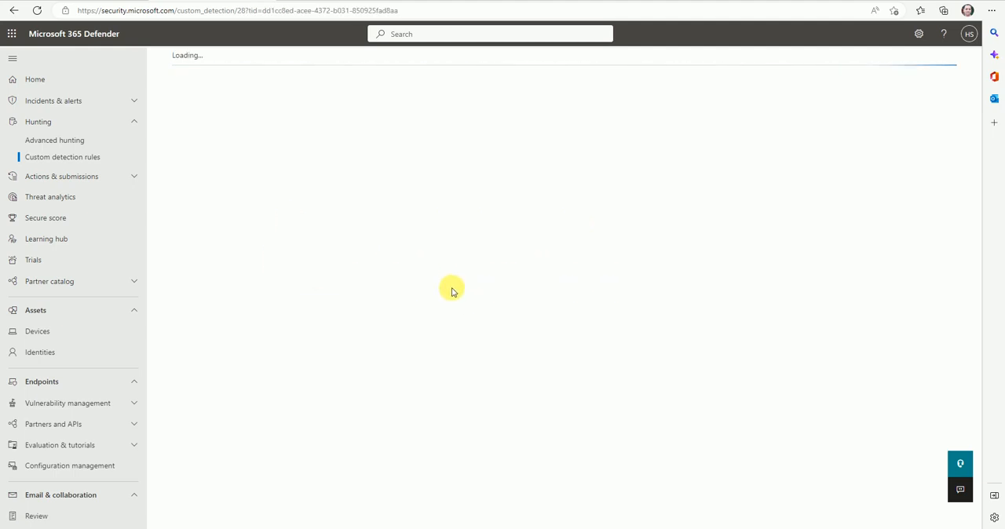
mouse_move(461, 307)
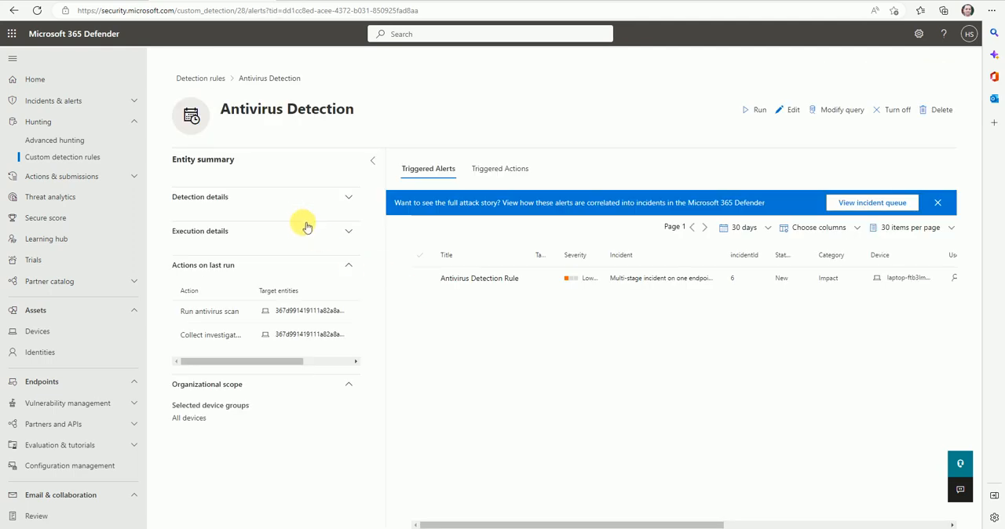
View the rule's Triggered Actions tab and expand its Detection details
click(498, 168)
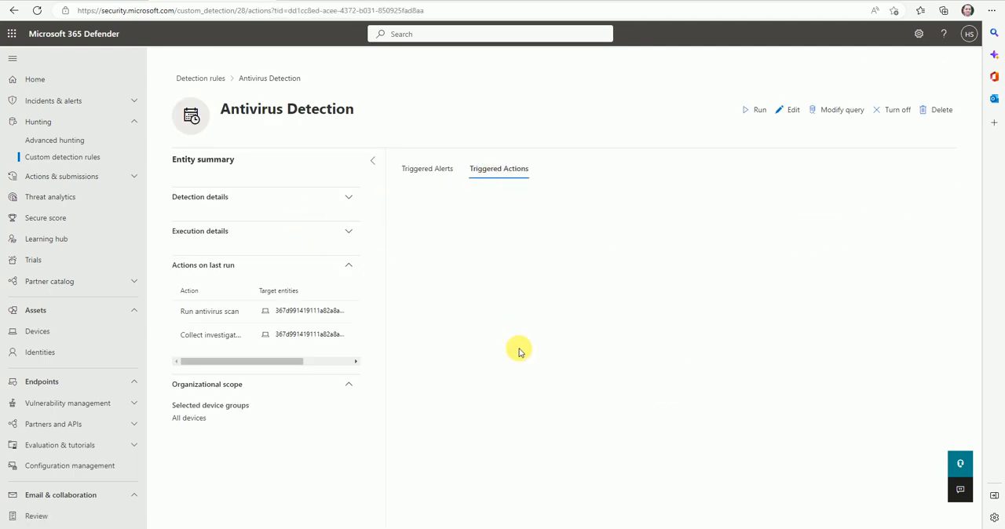
click(499, 168)
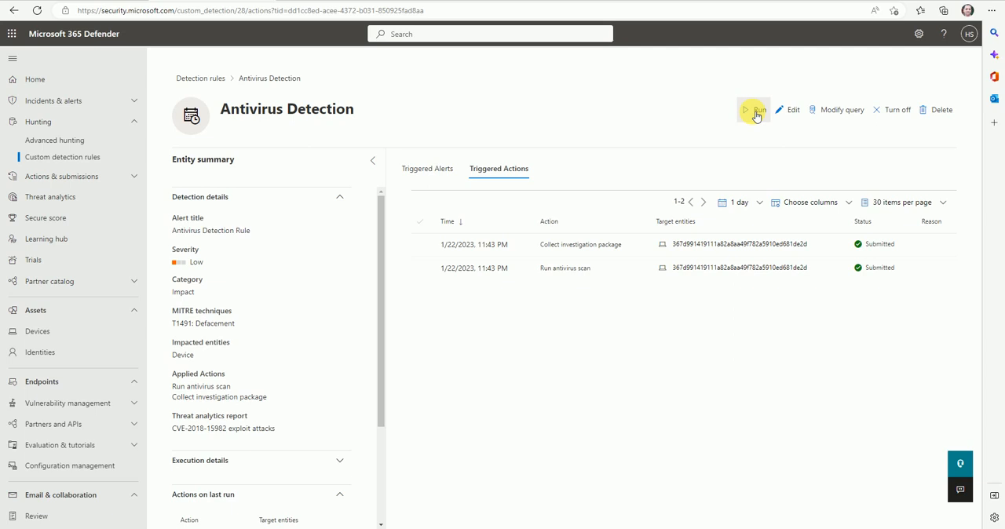
mouse_move(671, 120)
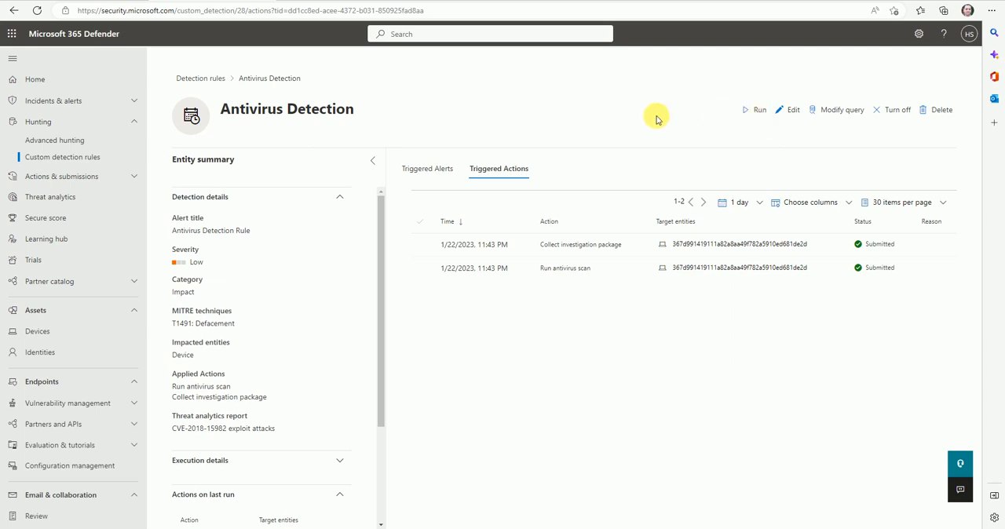
Run Antivirus Detection once, view its query in Advanced hunting, then return to Detection rules
click(756, 109)
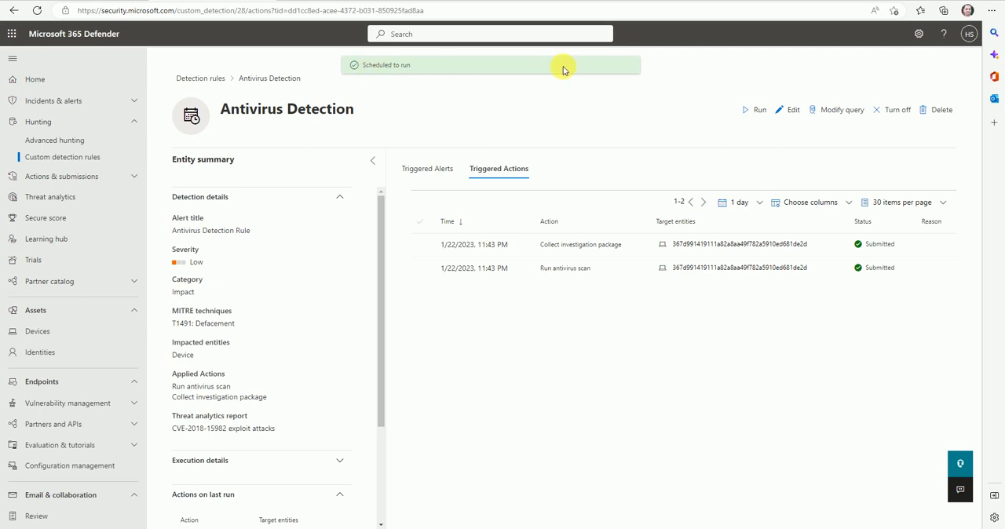
mouse_move(596, 117)
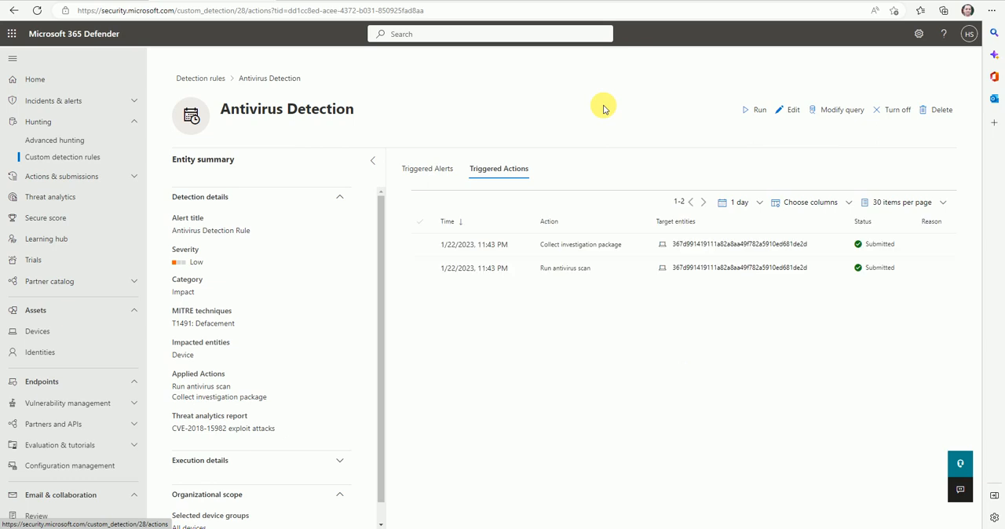
mouse_move(839, 109)
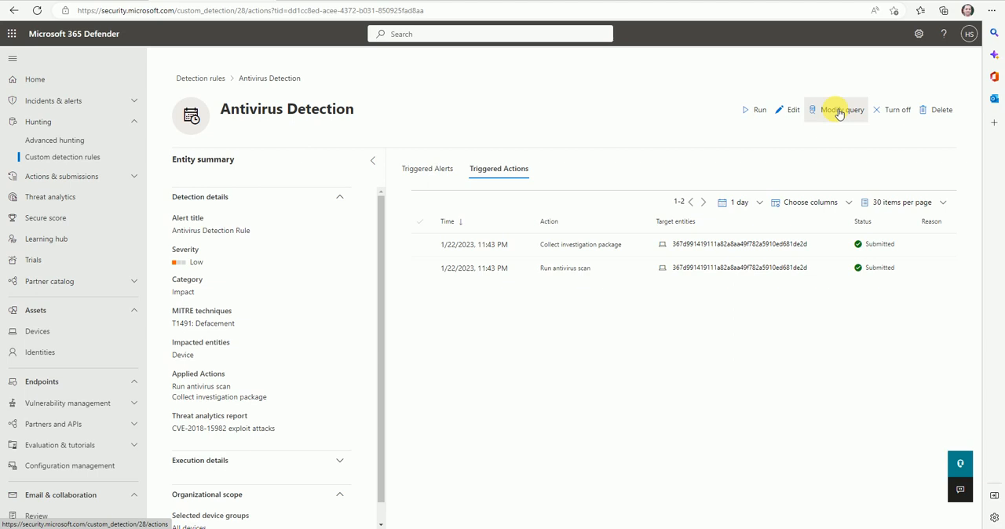
click(839, 109)
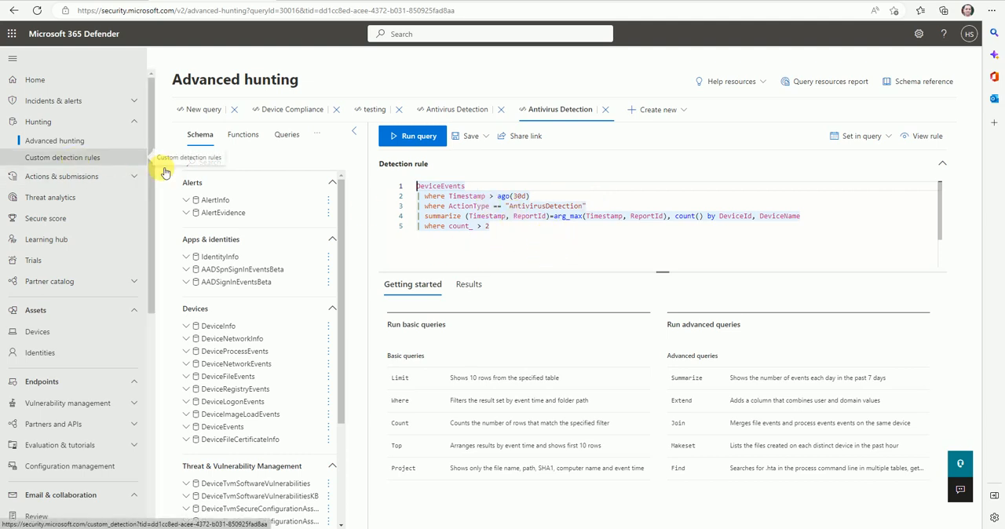
click(63, 157)
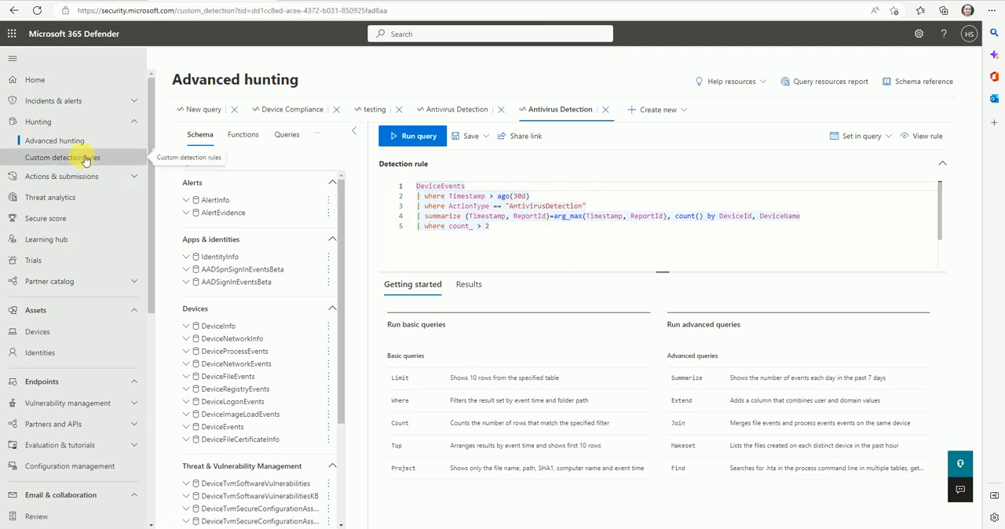
click(62, 157)
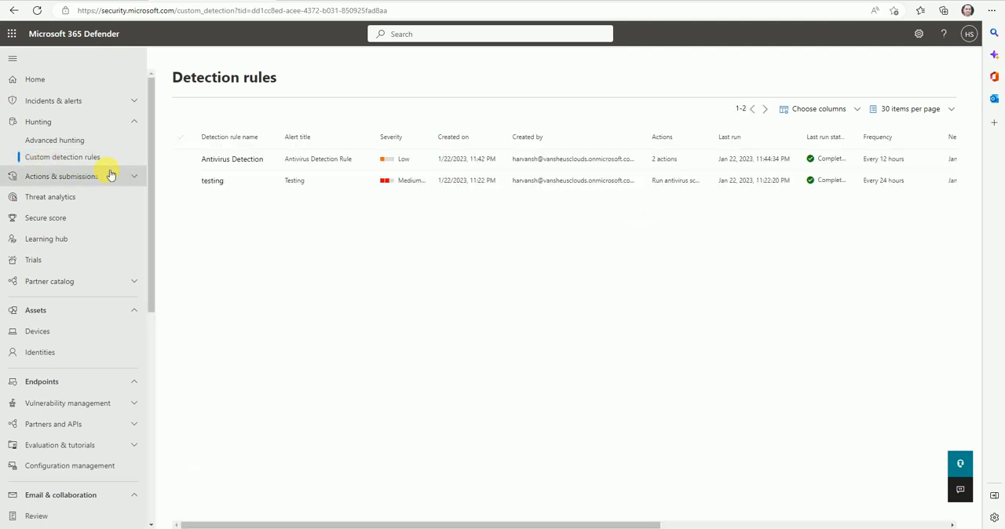
Turn off the Antivirus Detection rule and return to the Detection rules list
click(232, 159)
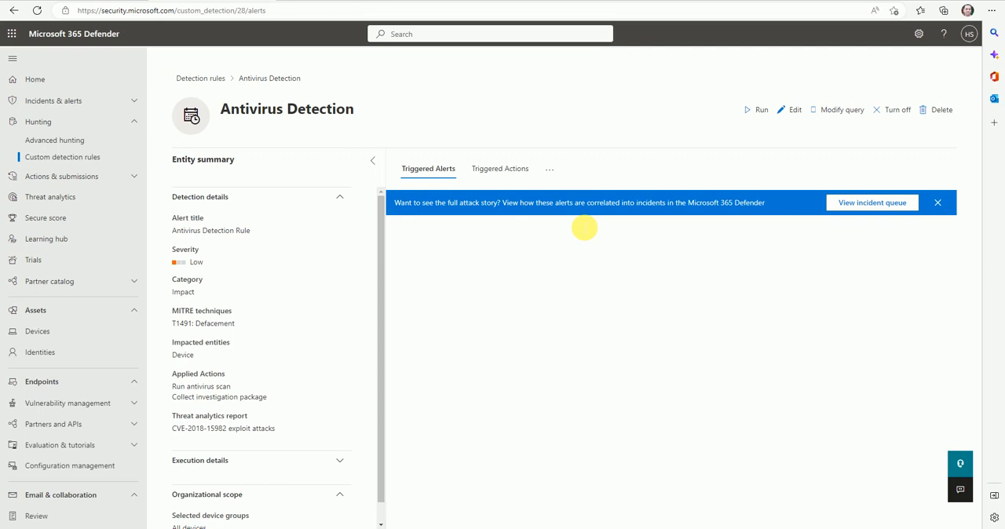
click(429, 168)
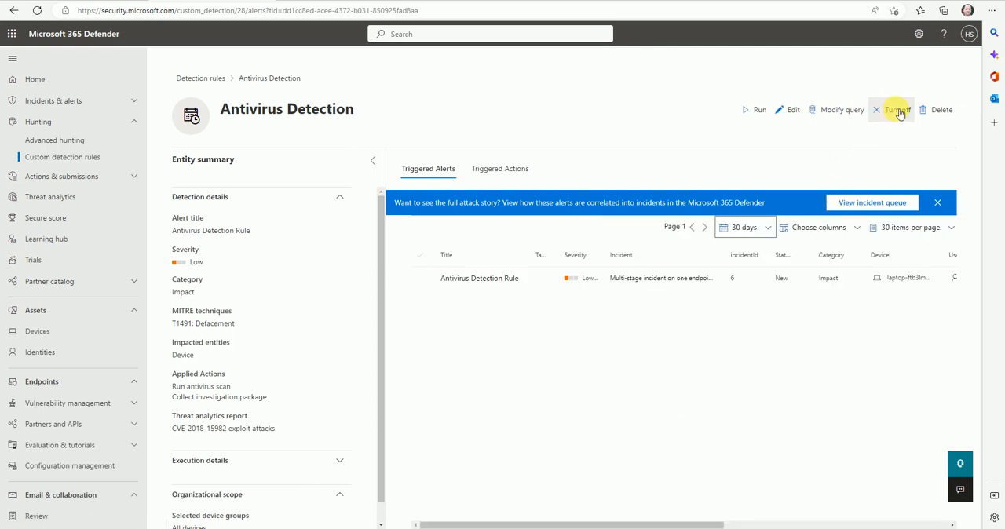
mouse_move(889, 144)
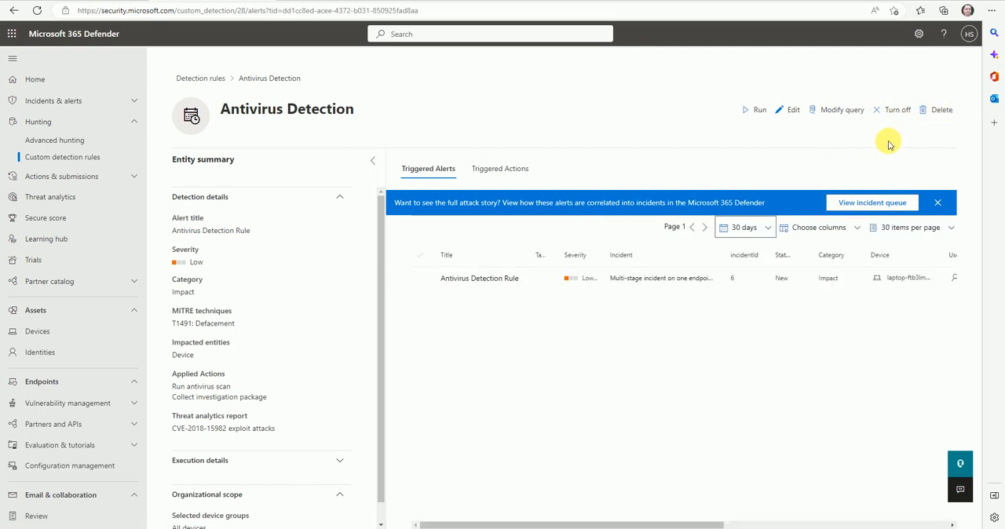
mouse_move(898, 110)
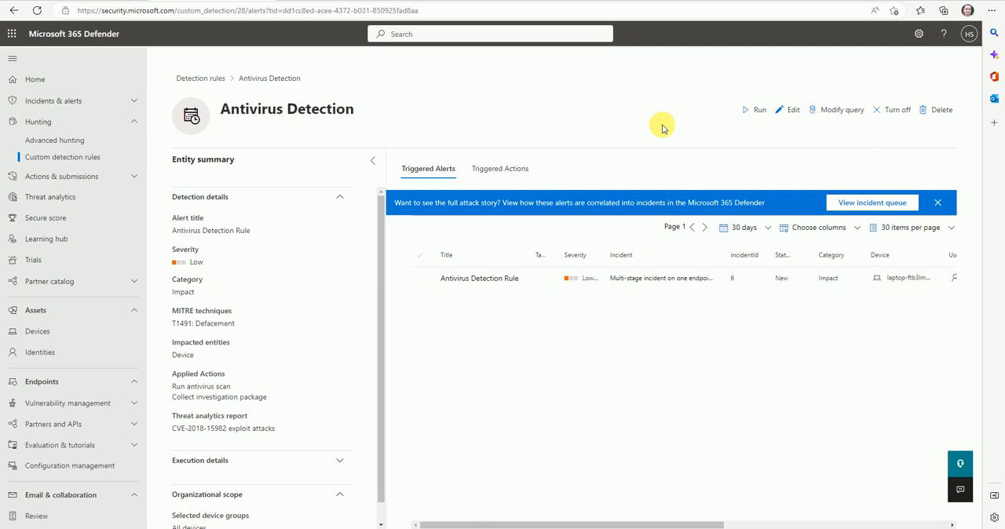
click(897, 109)
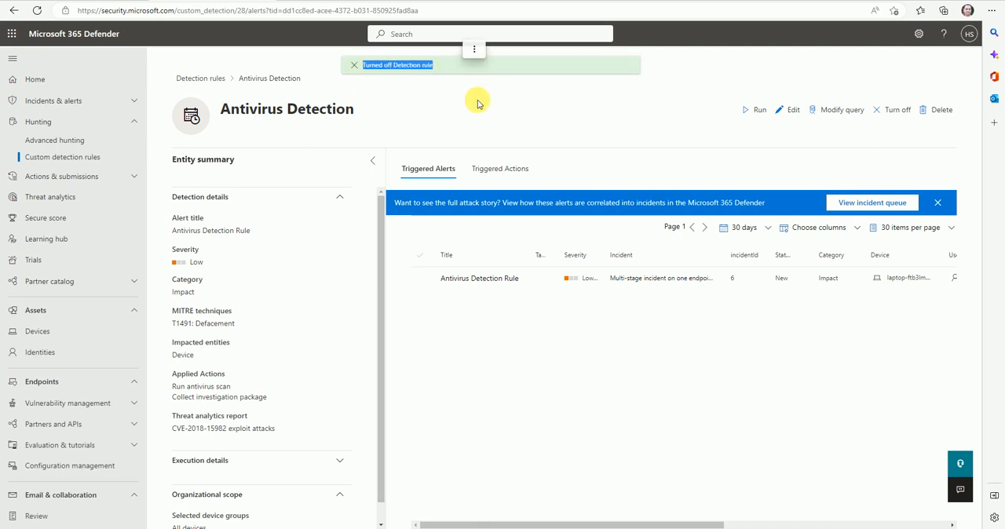
click(62, 157)
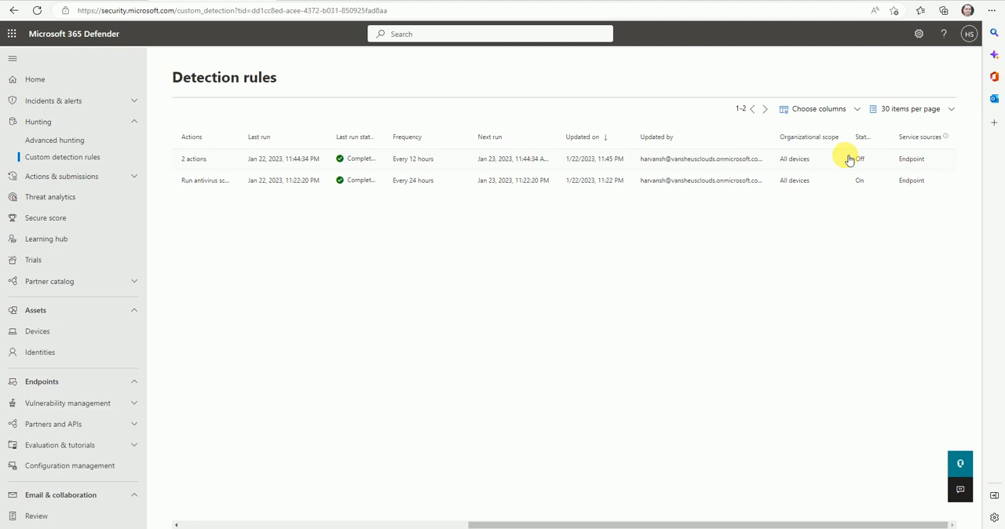
mouse_move(756, 158)
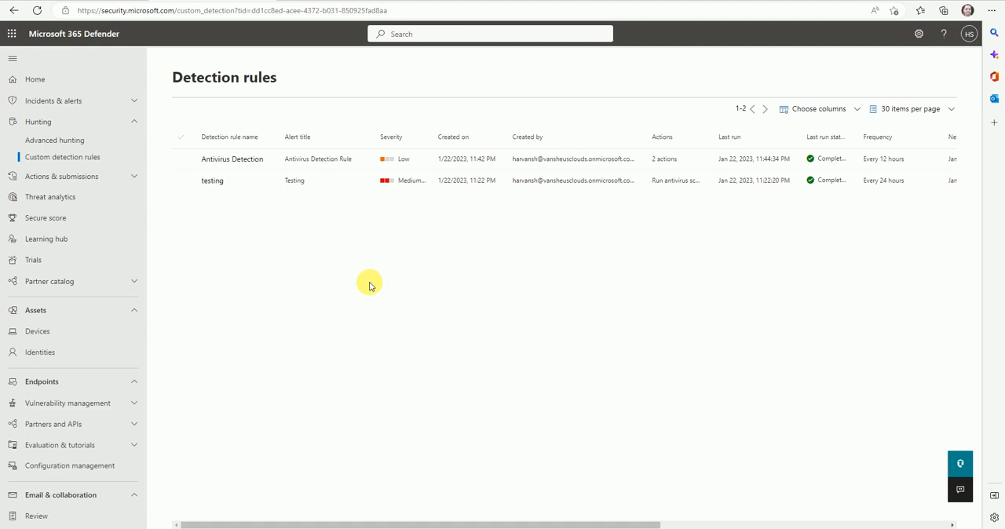
mouse_move(282, 210)
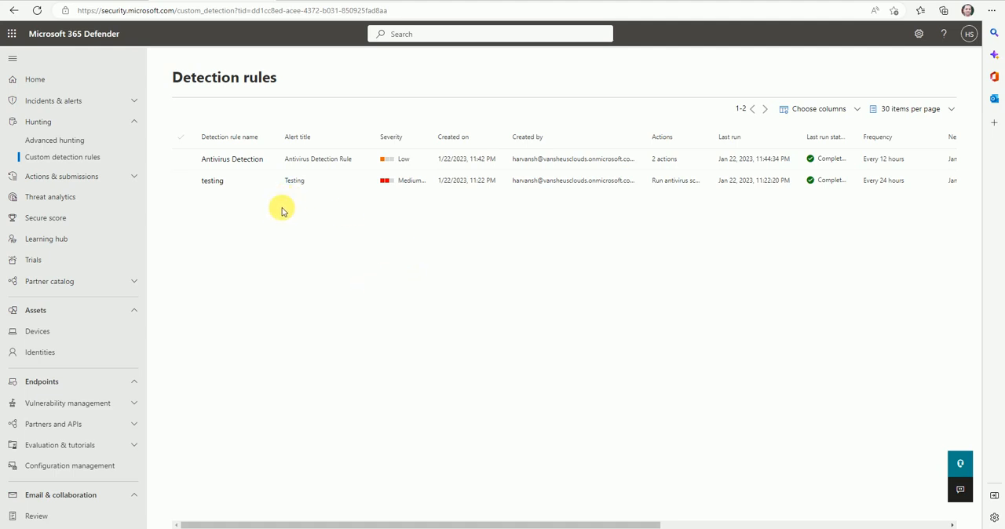
mouse_move(53, 100)
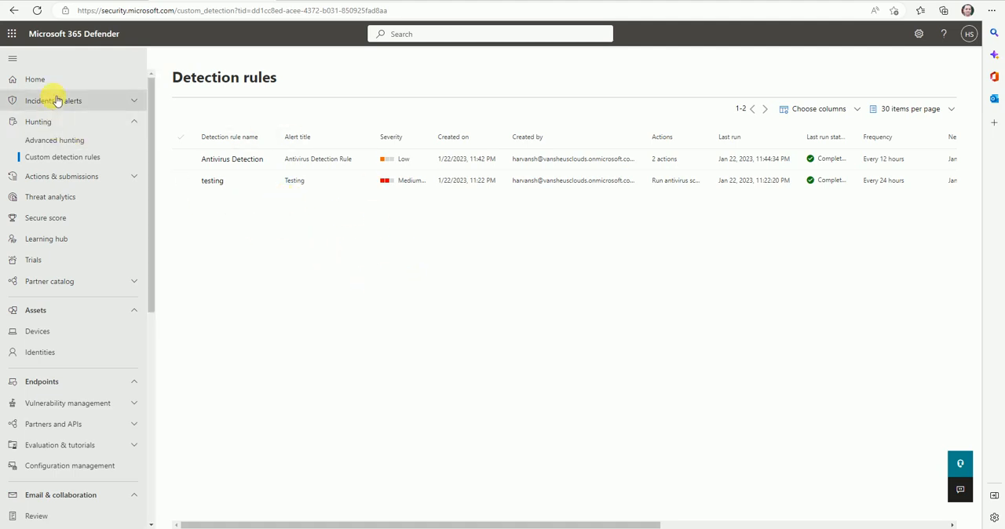
Expand Incidents & alerts in the left navigation
click(53, 101)
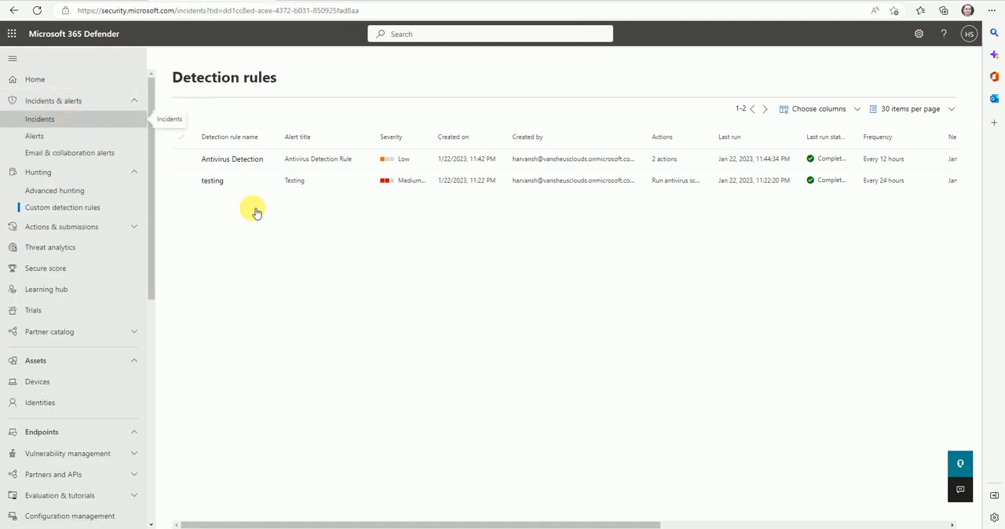
Remove the Severity and Status filters from Incidents, then return to Custom detection rules
click(39, 119)
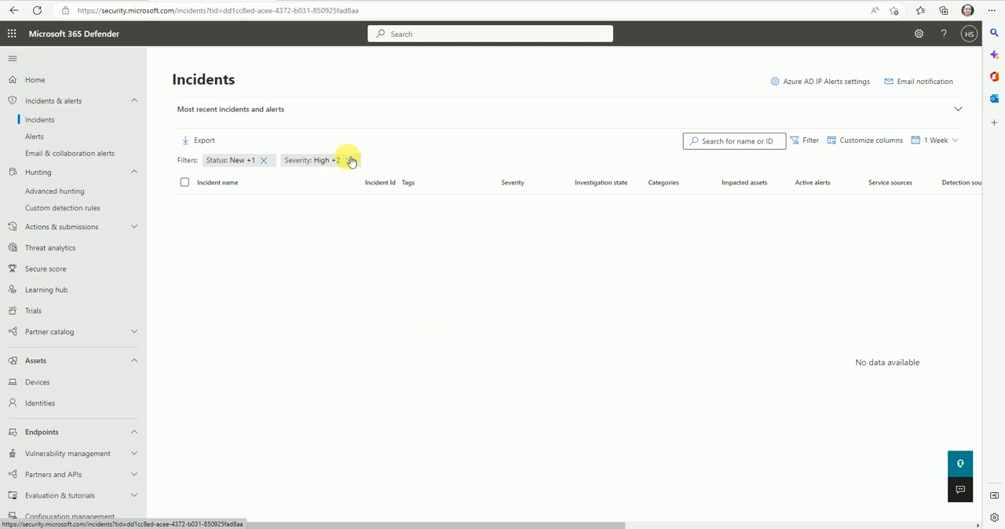
click(350, 161)
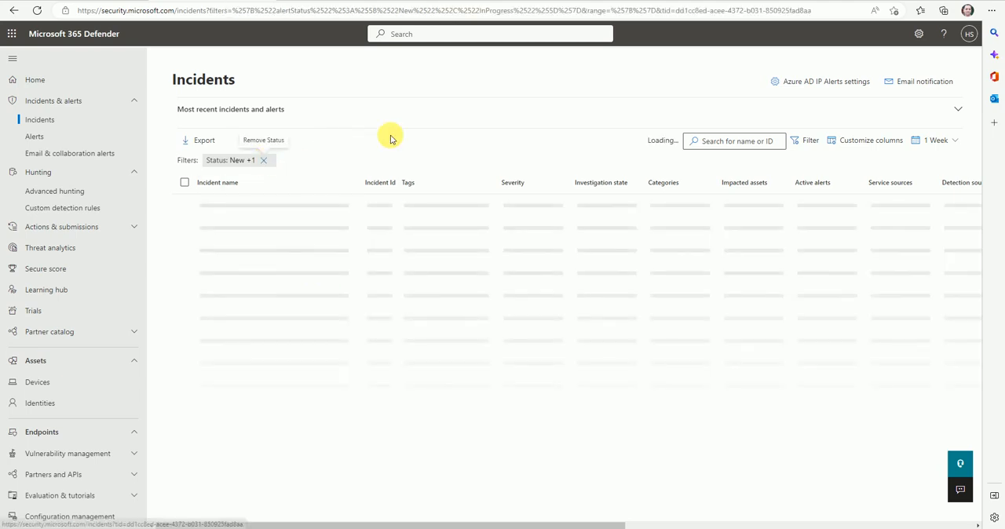
click(263, 160)
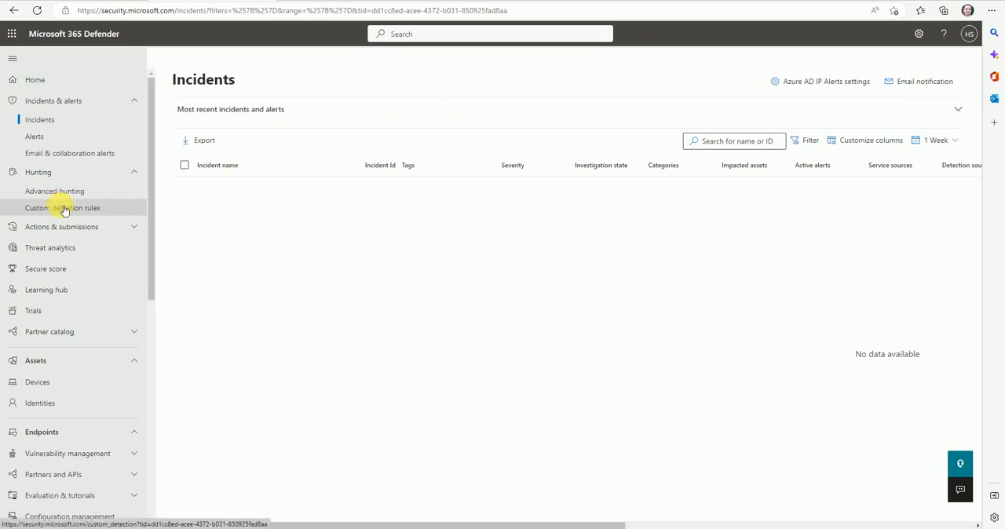
click(62, 207)
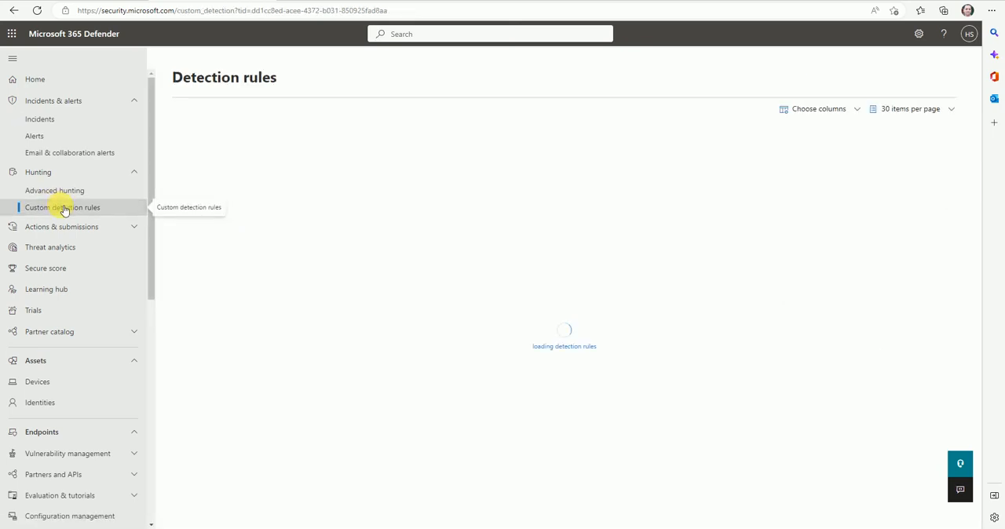